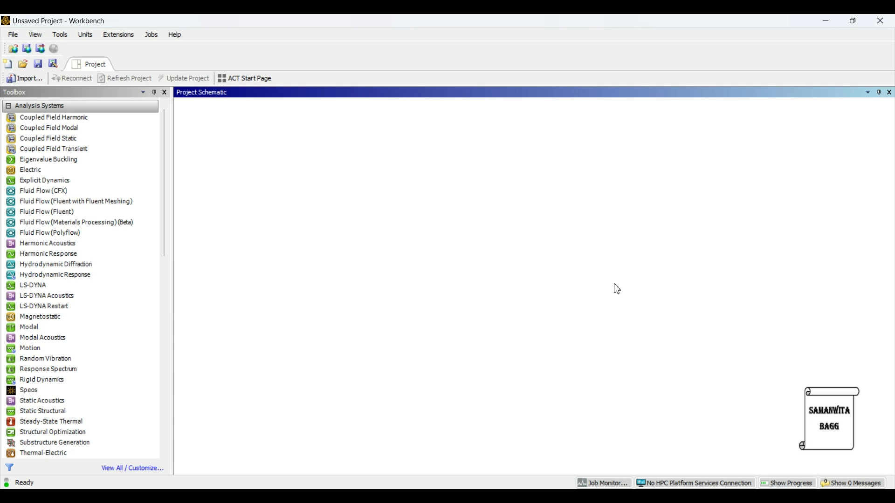
mouse_move(519, 272)
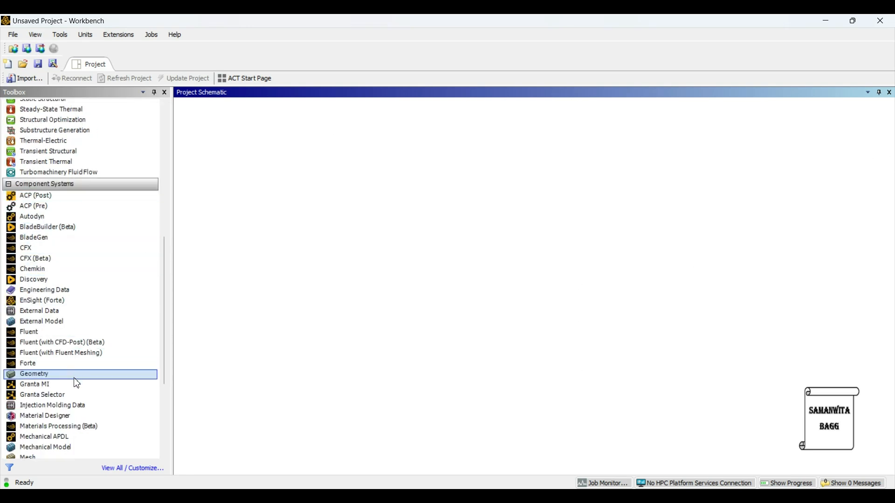
Add a standalone Geometry component system and start a new DesignModeler geometry from its cell.
double_click(33, 374)
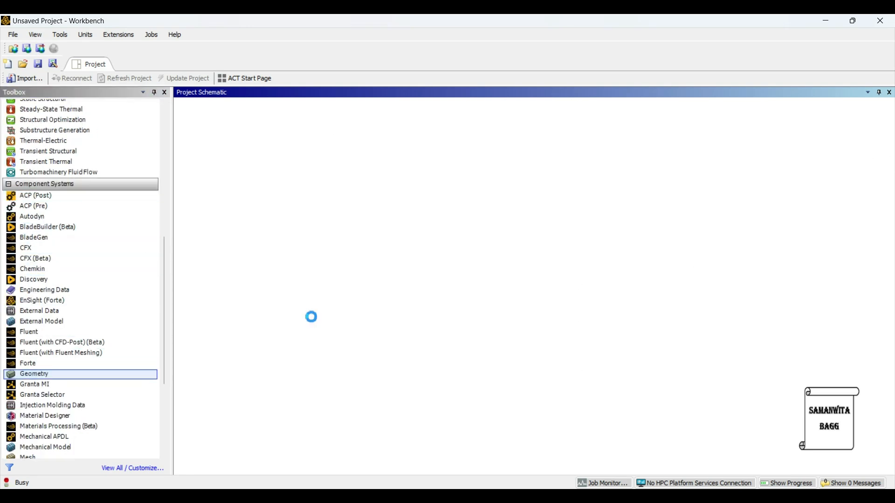
double_click(34, 373)
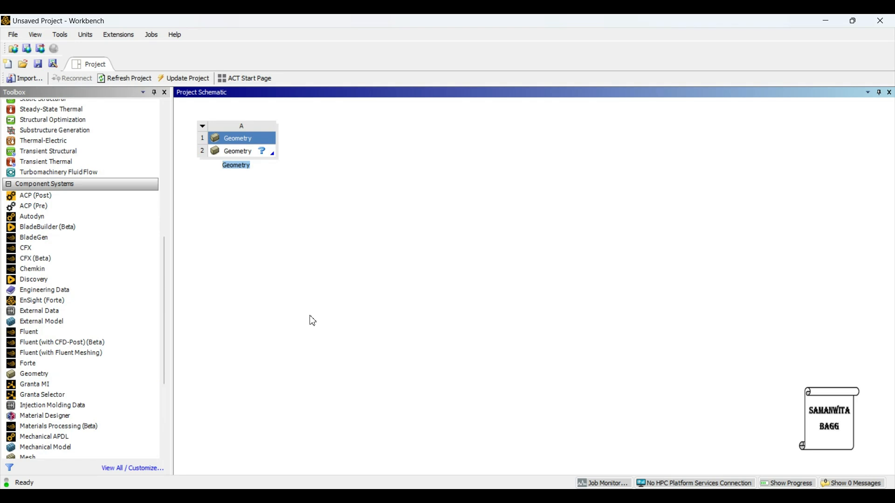
left_click(237, 151)
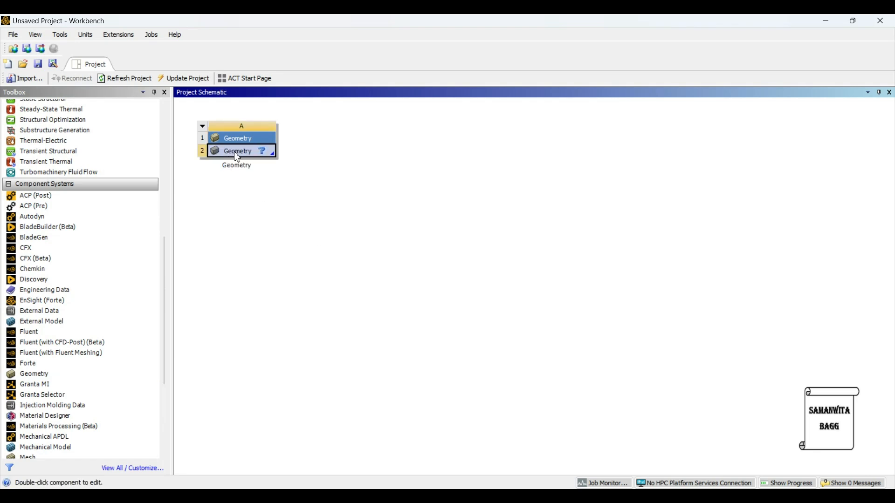
right_click(237, 151)
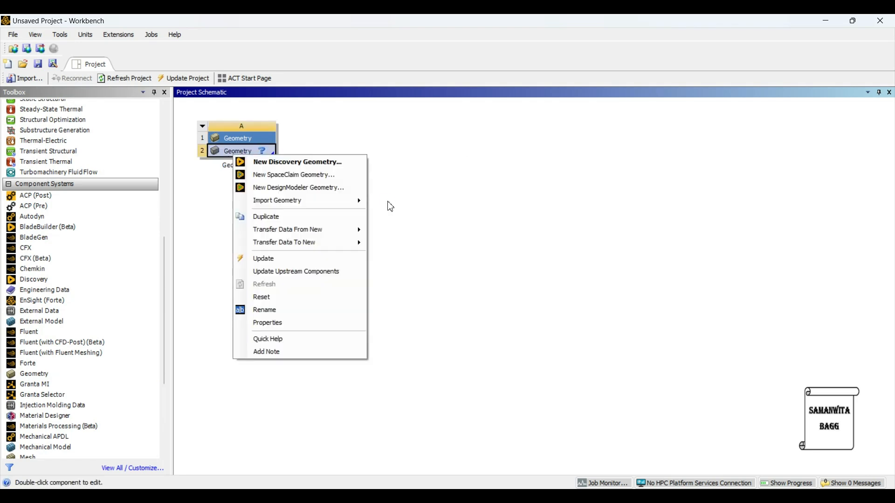
left_click(298, 187)
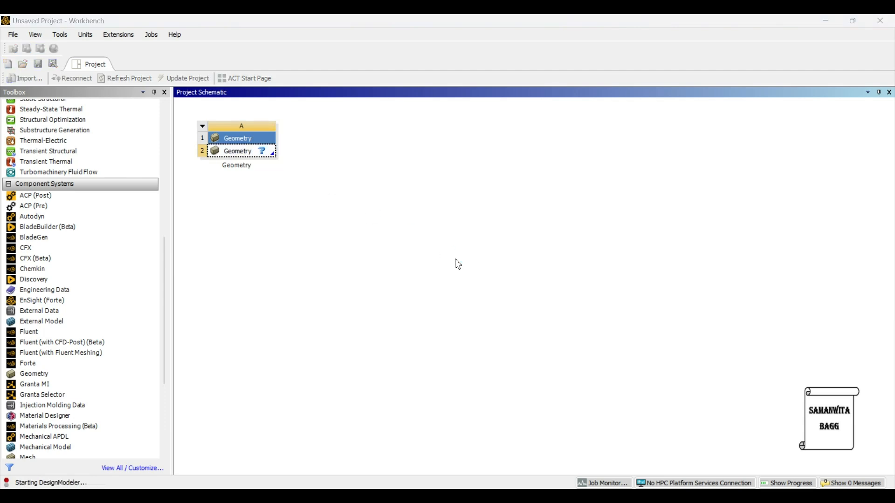
Set the model units to Millimeter and enter Sketching mode on the XYPlane.
double_click(236, 137)
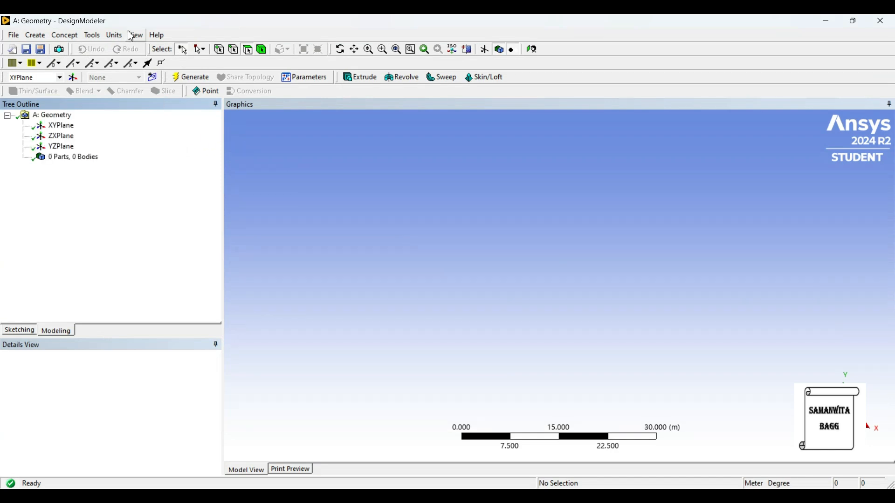
left_click(114, 35)
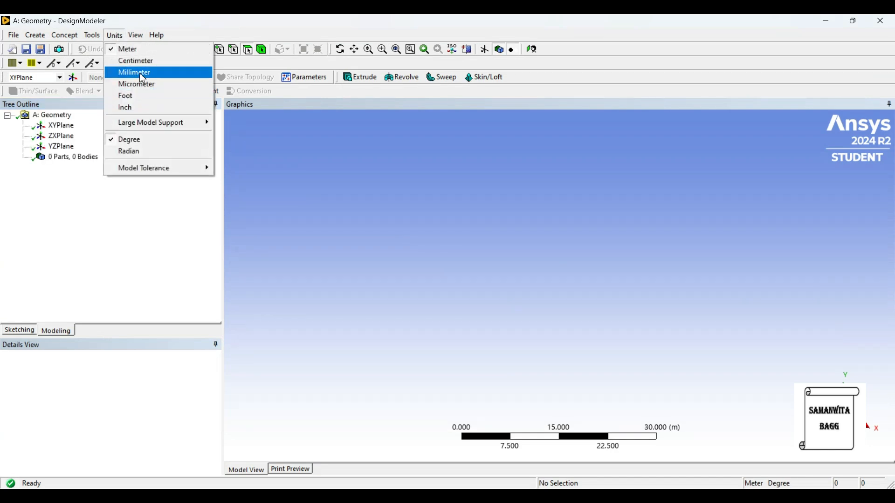
left_click(134, 71)
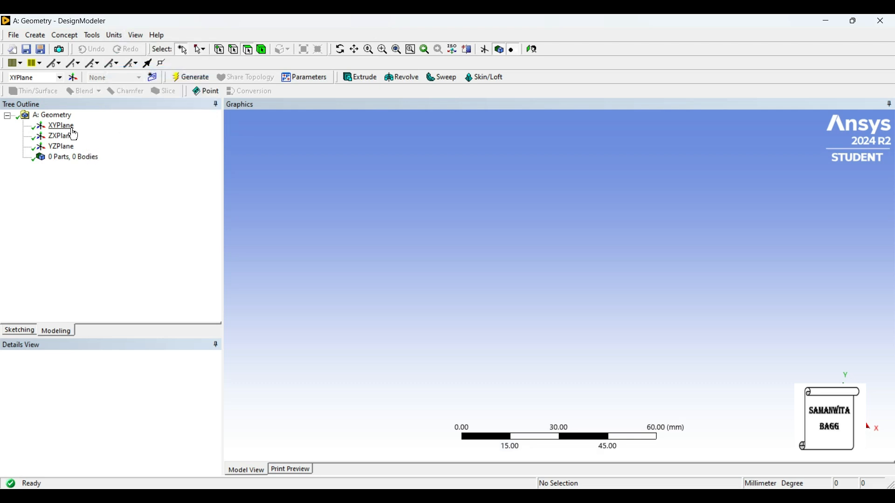
left_click(61, 125)
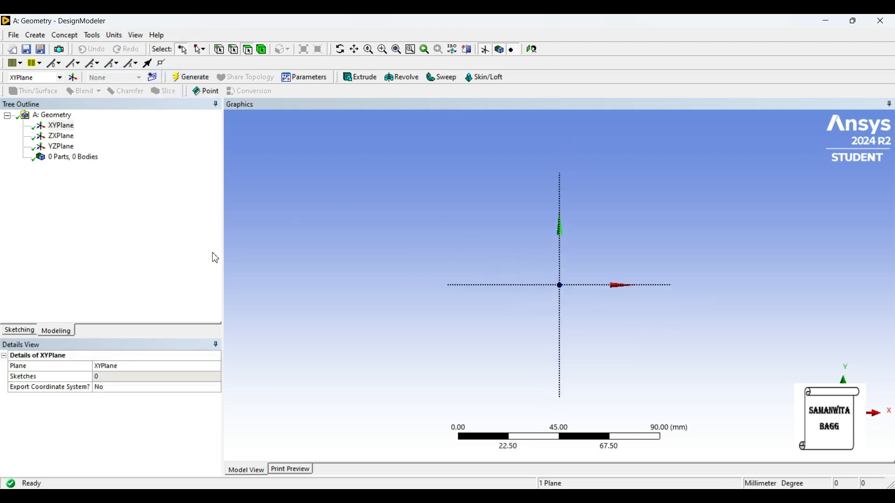
left_click(18, 330)
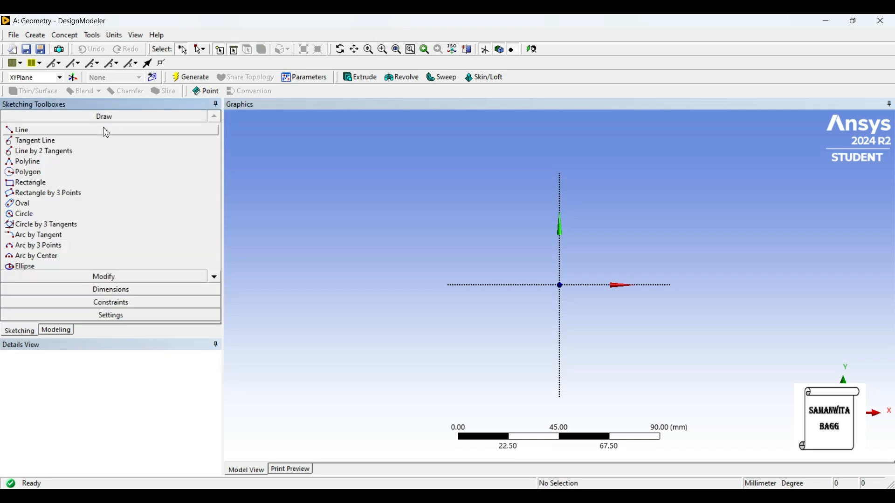
left_click(22, 129)
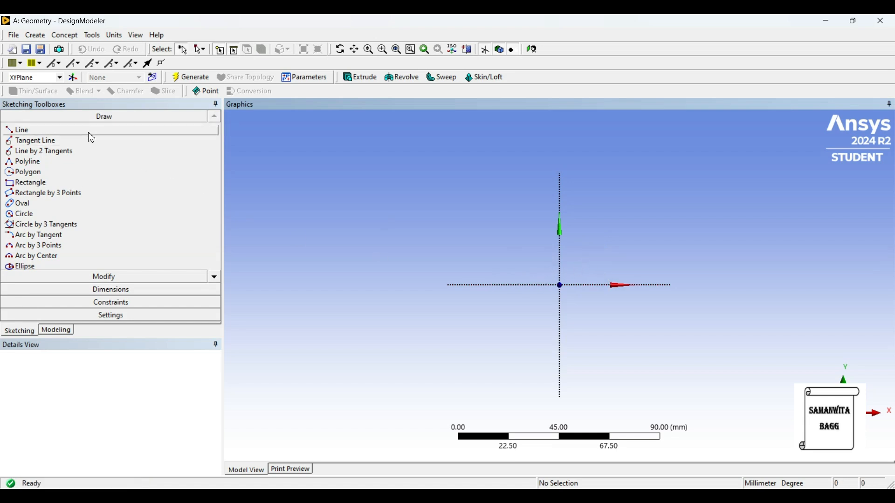
Start a Line from the origin along the X axis as the first path segment.
left_click(22, 130)
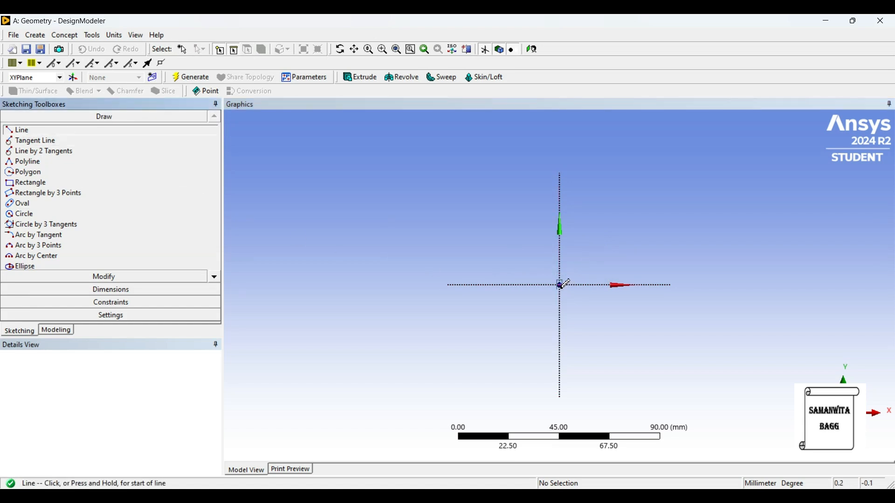
left_click(559, 284)
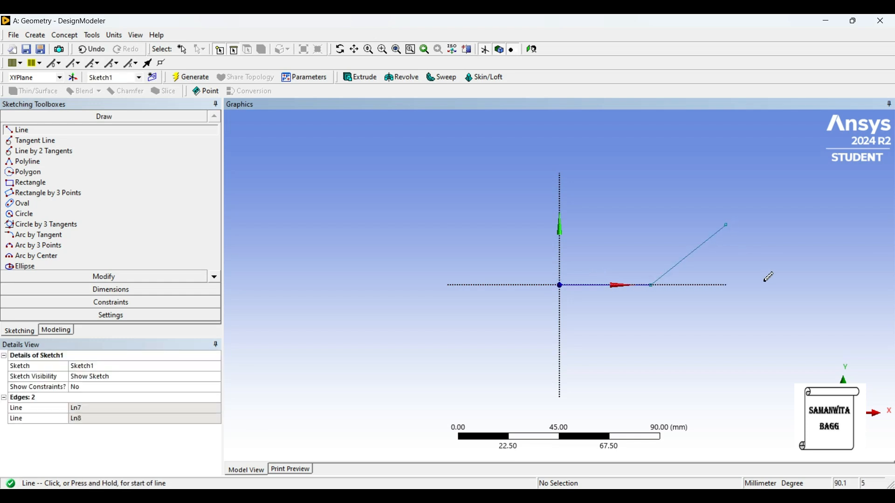
mouse_move(89, 219)
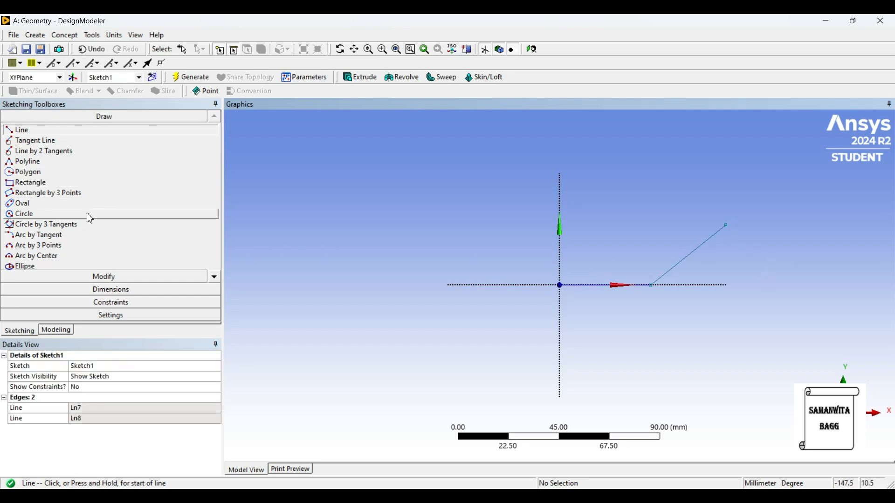
Dimension the path lines at 750 mm with a 240° angle between them, then return to Modeling.
left_click(110, 290)
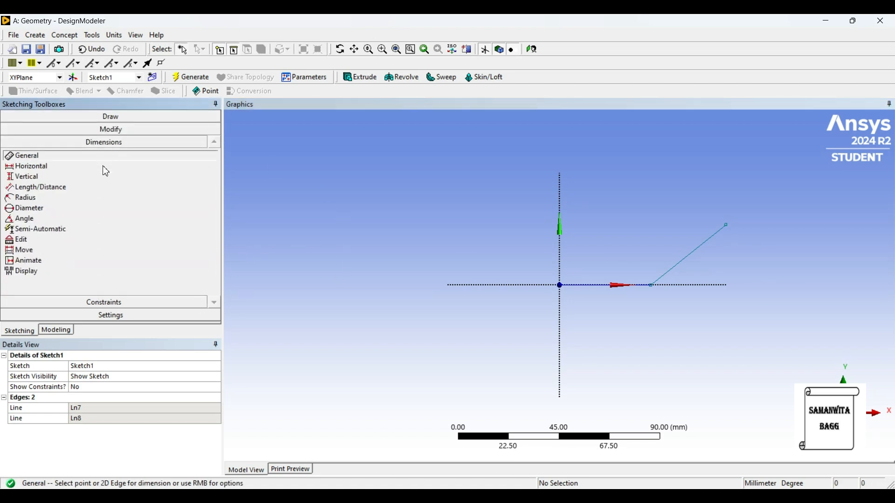
left_click(649, 285)
type("7")
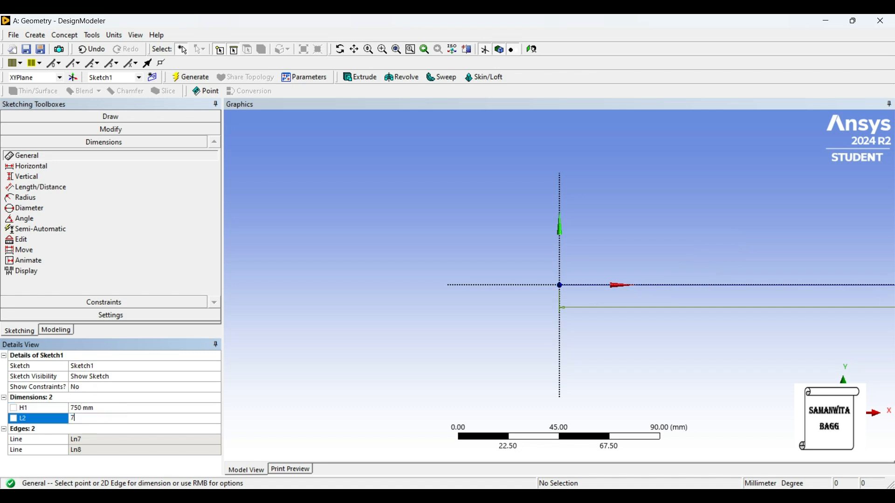
type("50 mm")
key("Return")
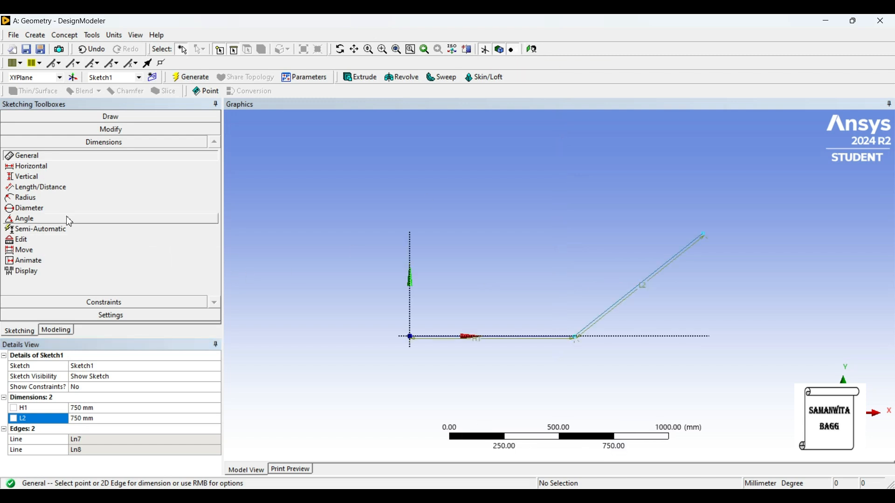
left_click(25, 218)
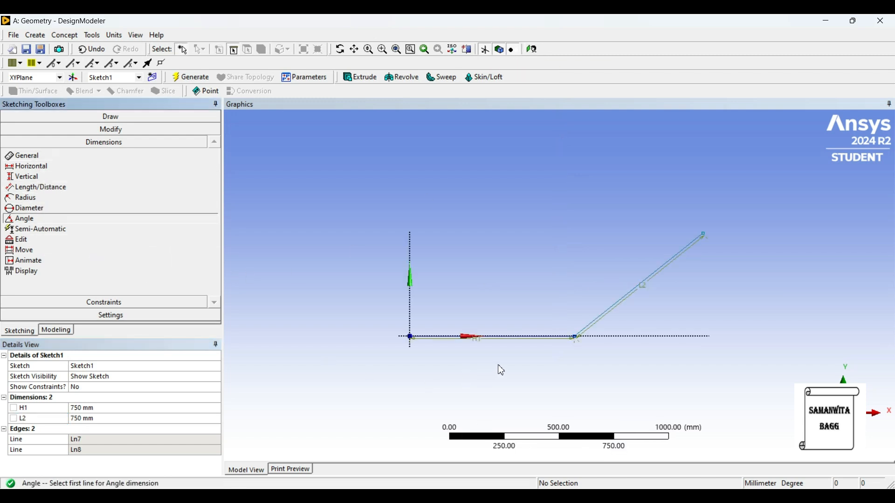
left_click(642, 285)
type("240")
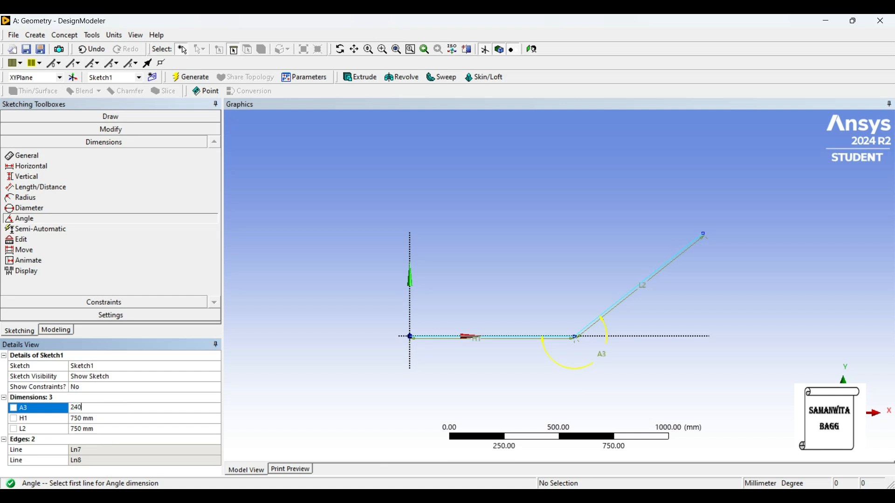
key("Return")
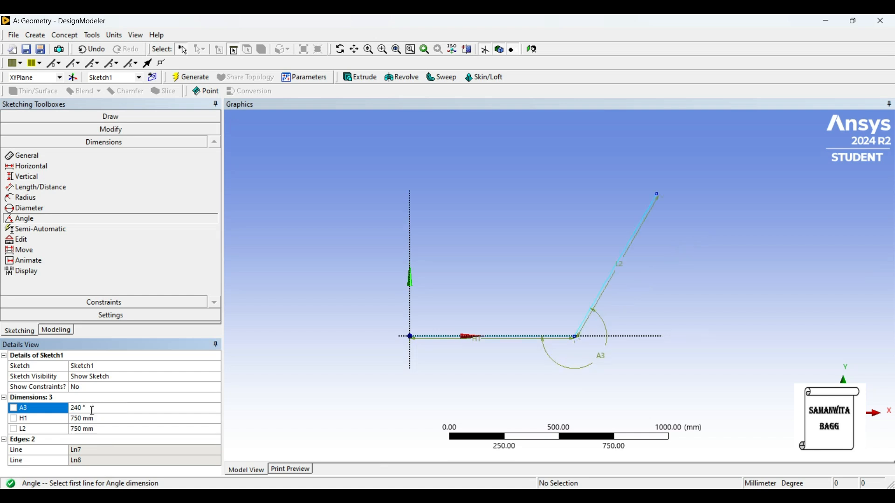
left_click(55, 330)
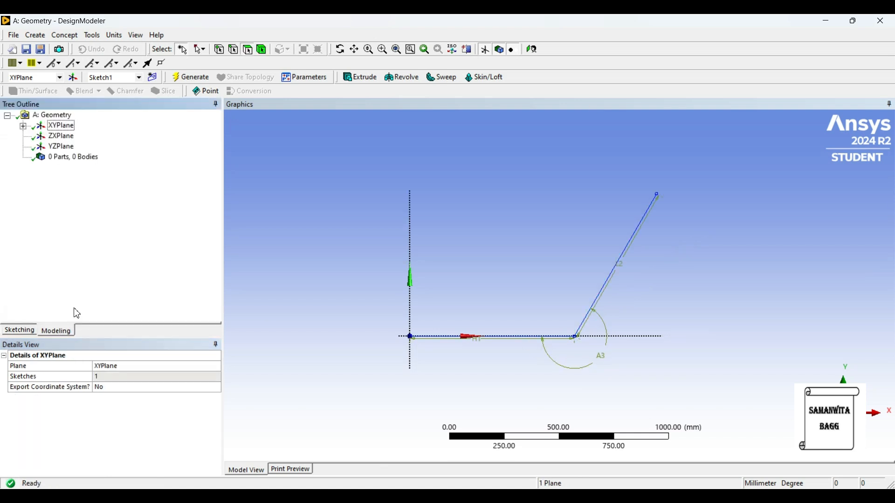
Sketch a circle on the YZPlane and set its diameter D1 to 200 mm.
left_click(61, 145)
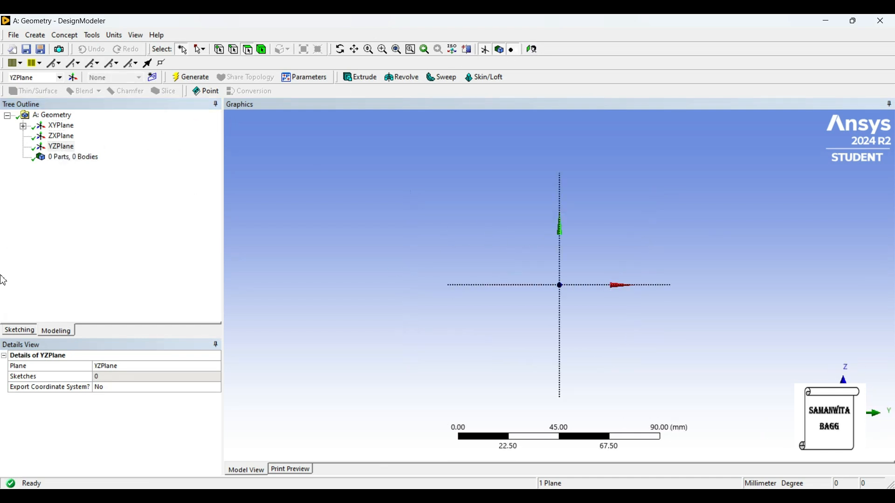
left_click(18, 330)
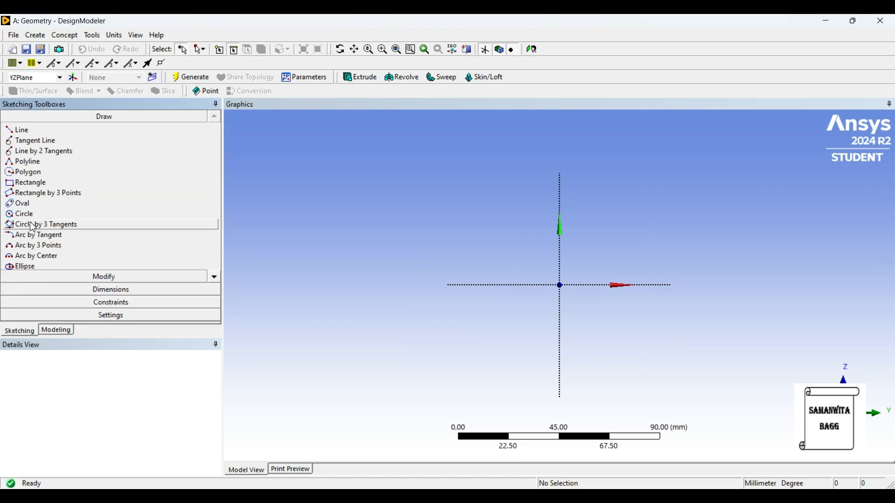
left_click(23, 213)
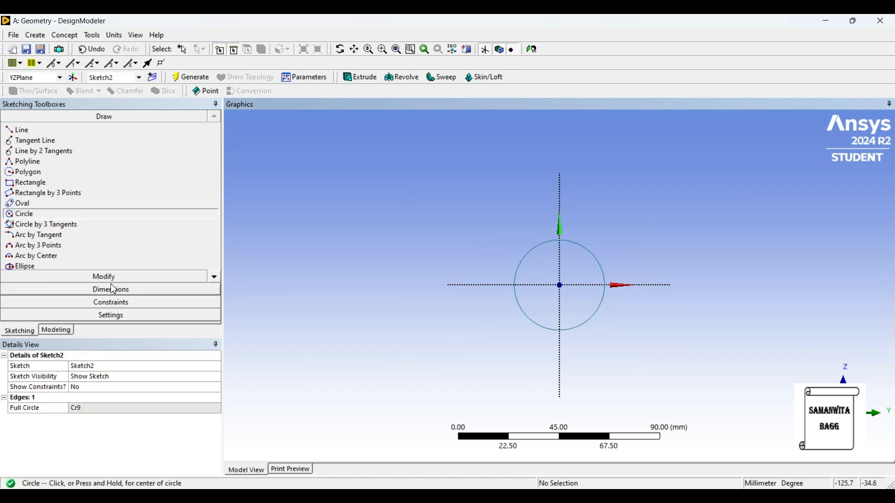
left_click(110, 289)
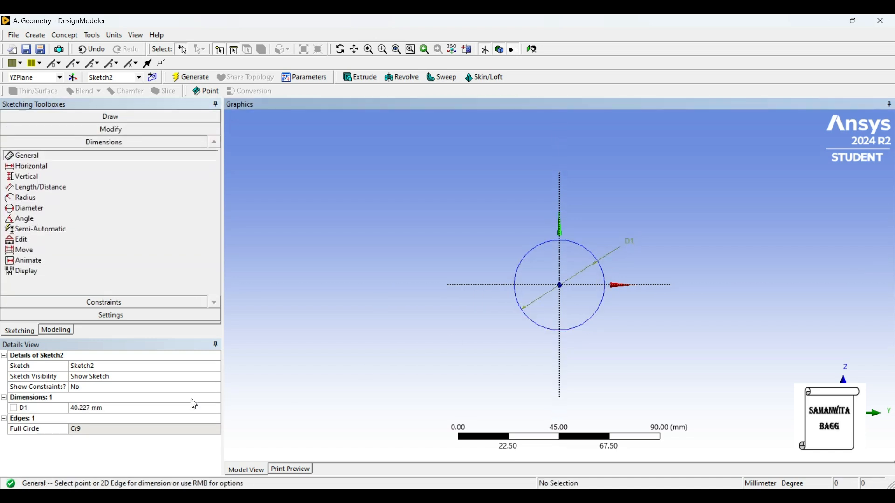
double_click(97, 407)
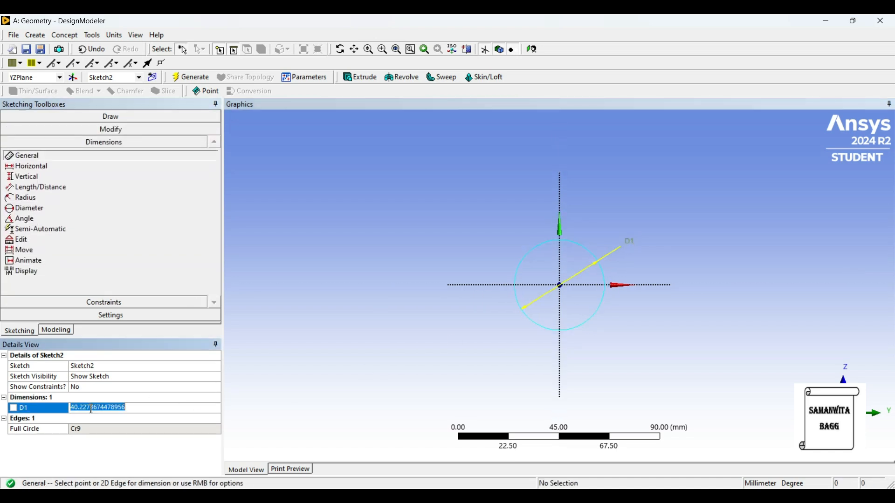
type("200")
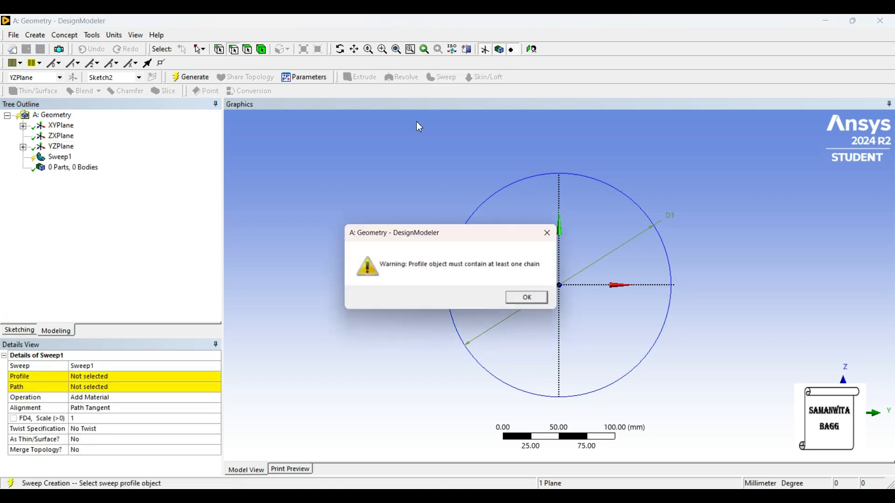
Set Sweep1's profile to Sketch2 and path to Sketch1, and generate the bent pipe body.
left_click(526, 296)
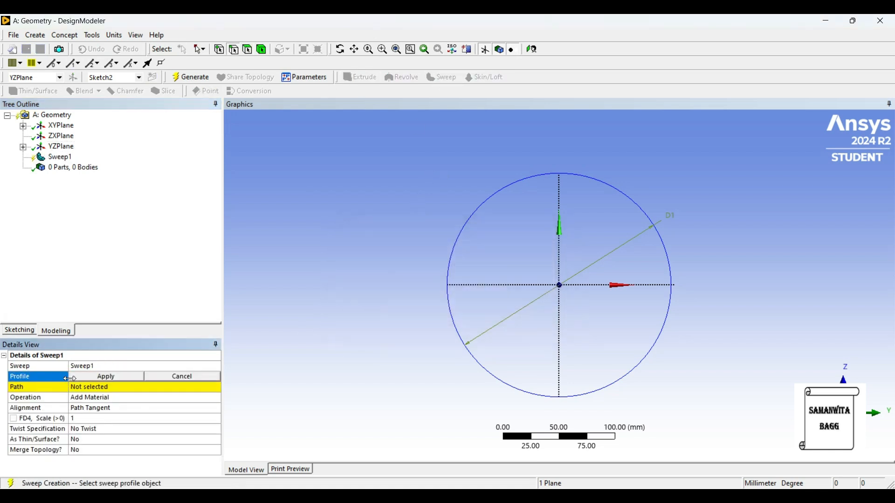
left_click(23, 145)
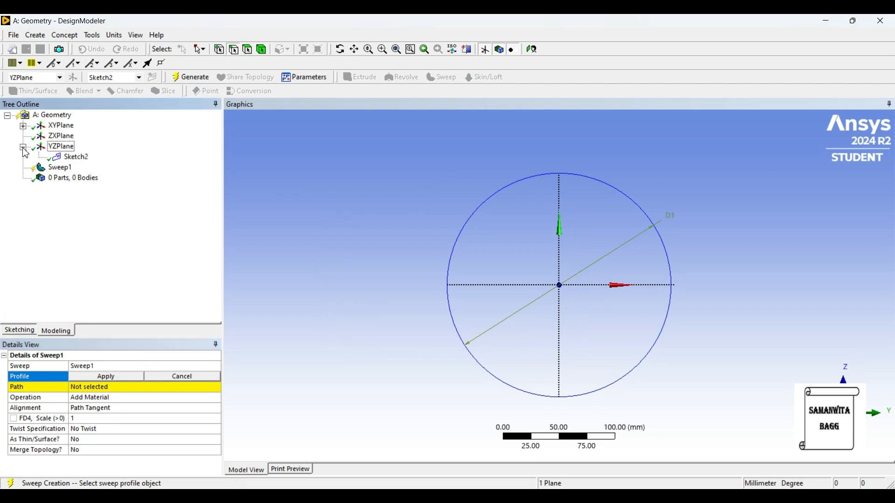
left_click(76, 157)
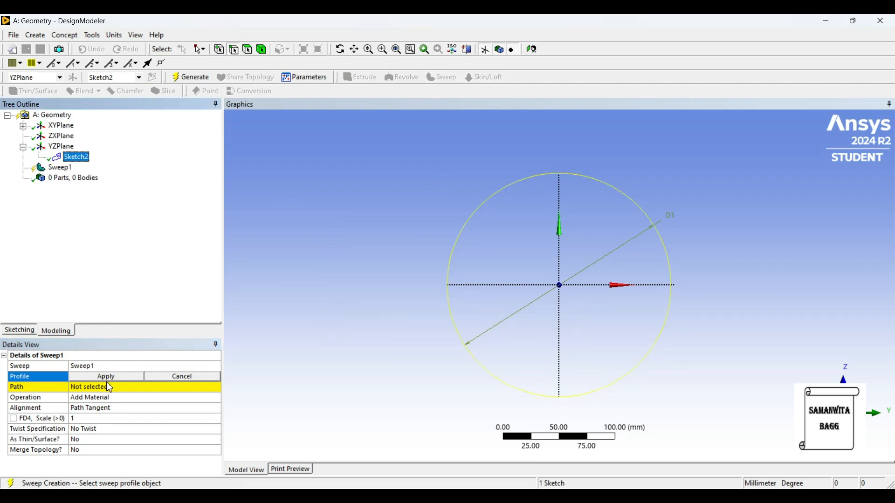
left_click(104, 376)
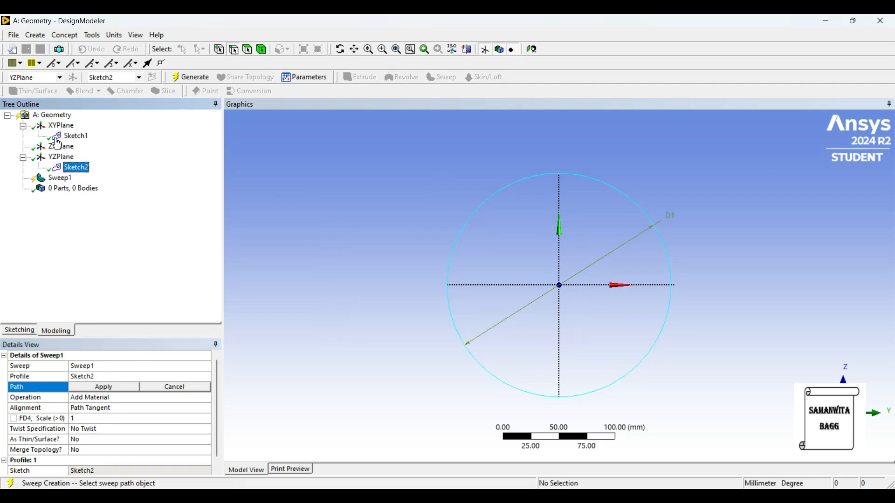
left_click(76, 135)
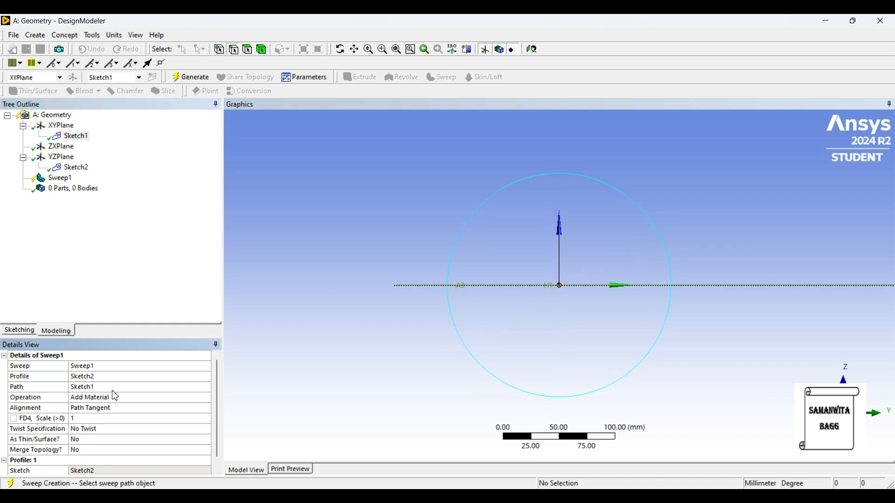
left_click(194, 77)
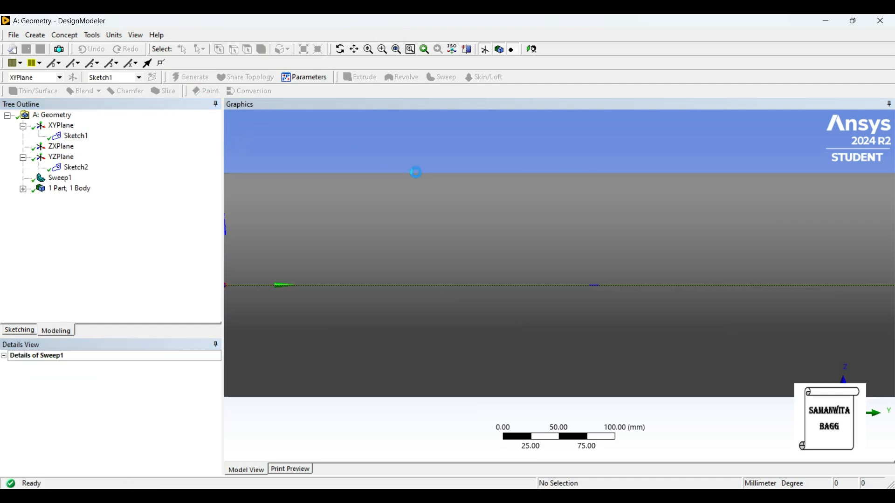
left_click(194, 77)
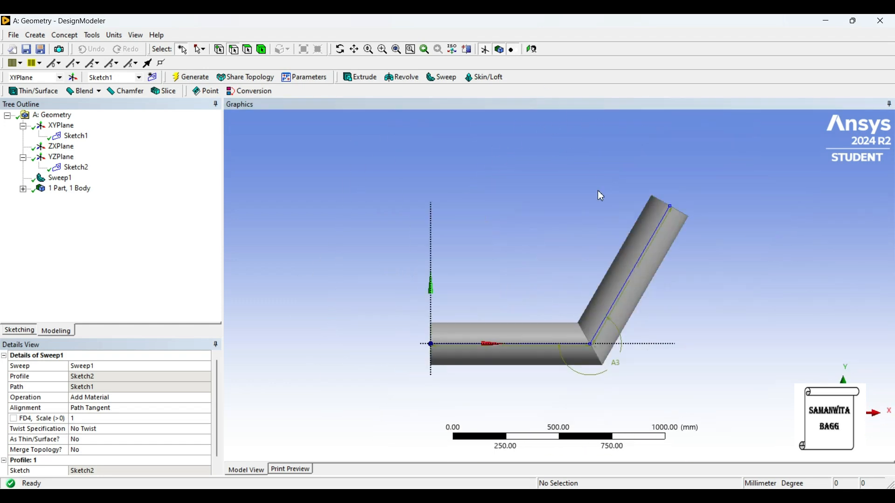
mouse_move(699, 256)
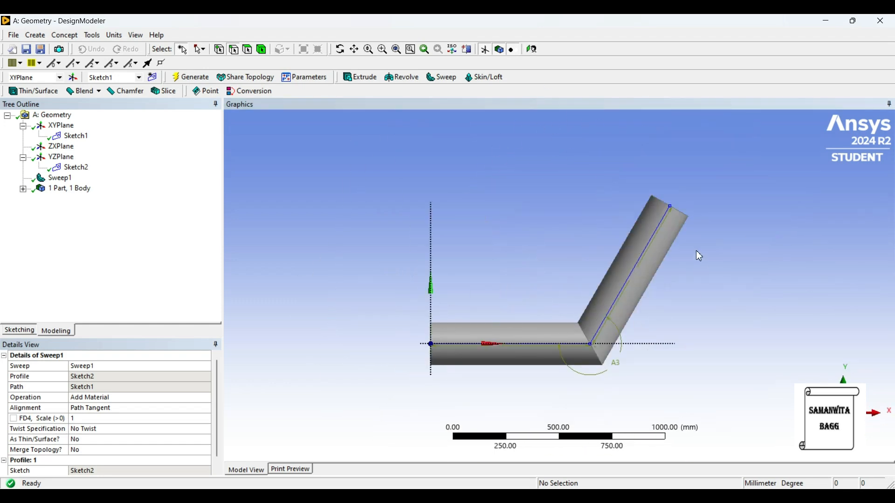
mouse_move(313, 171)
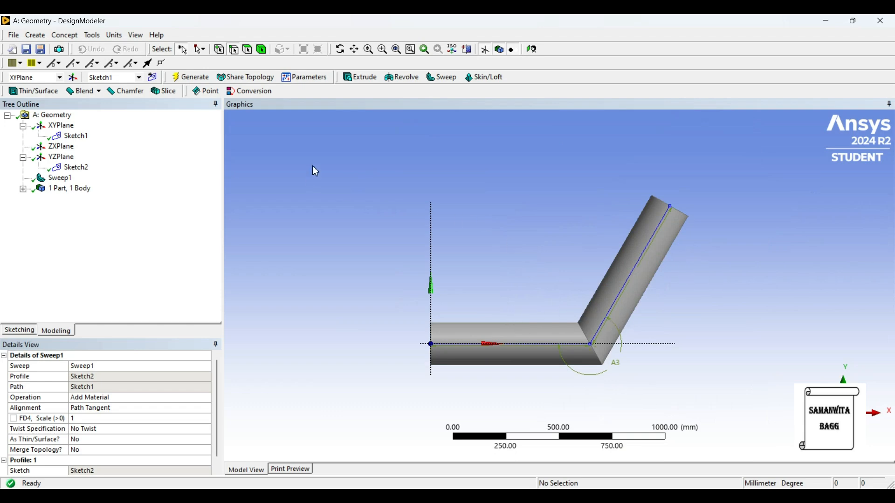
On a new XYPlane sketch, draw a line from the origin to the bend and a branch line down-right.
left_click(61, 125)
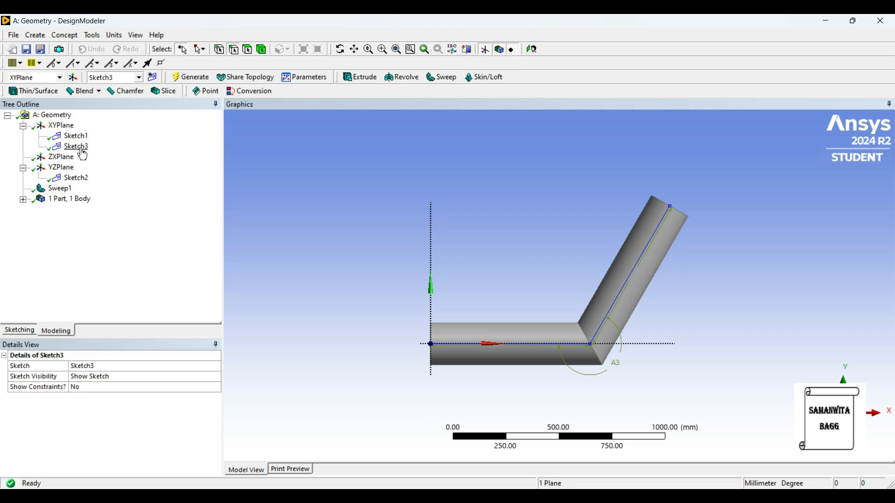
left_click(19, 330)
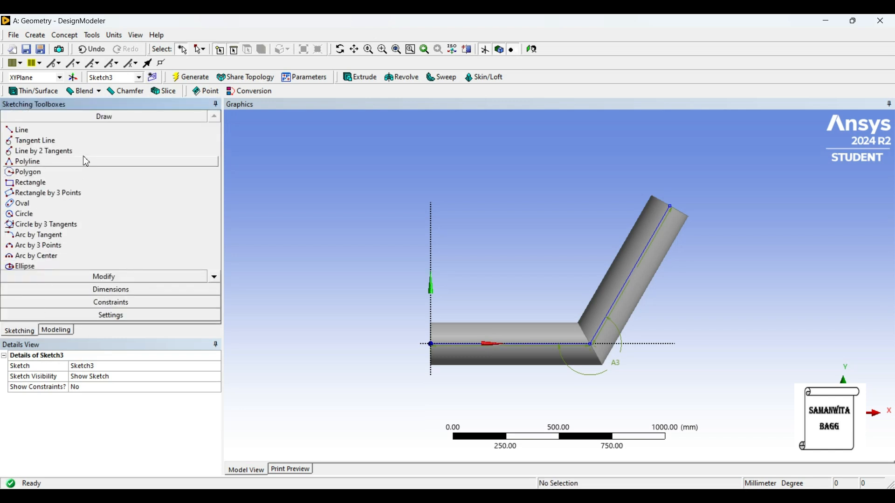
left_click(21, 129)
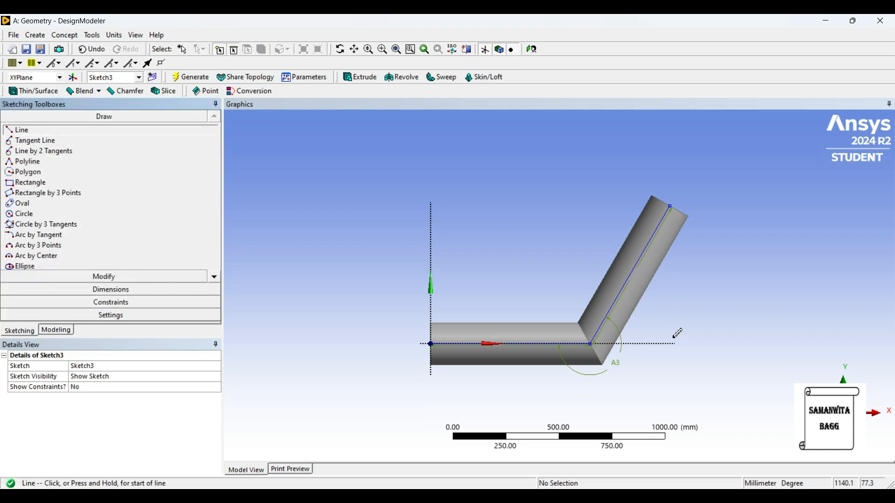
mouse_move(431, 341)
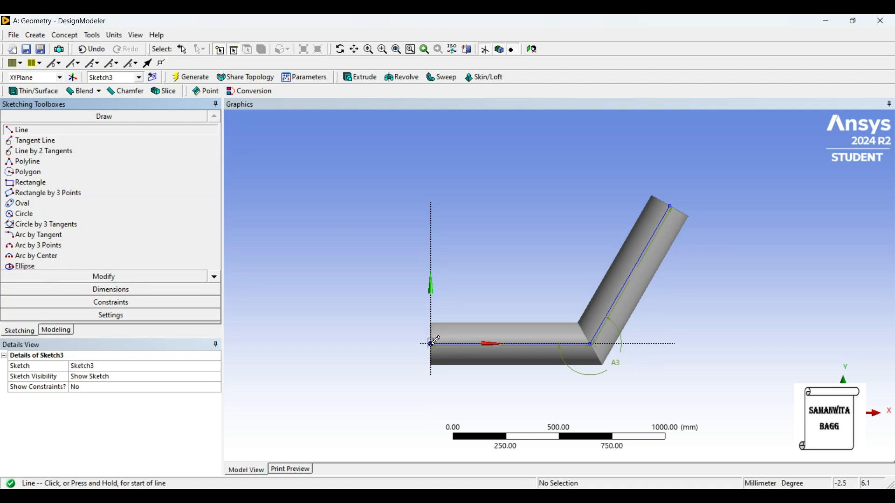
left_click(508, 343)
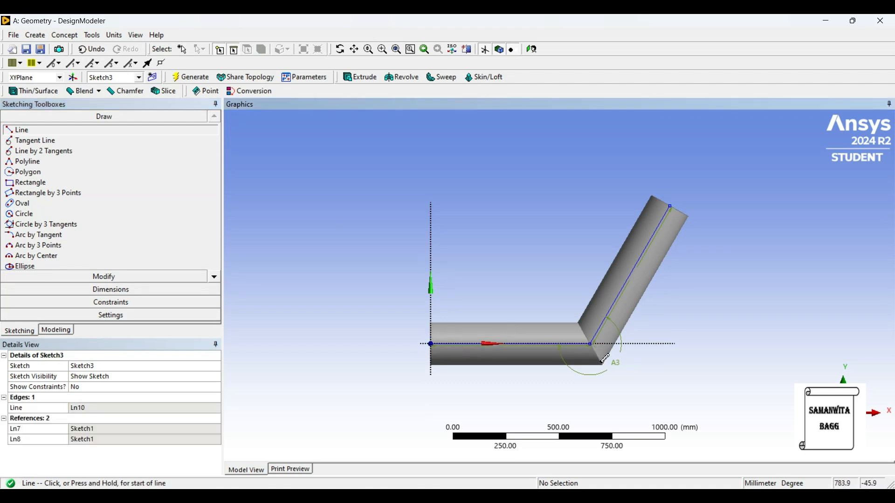
mouse_move(595, 342)
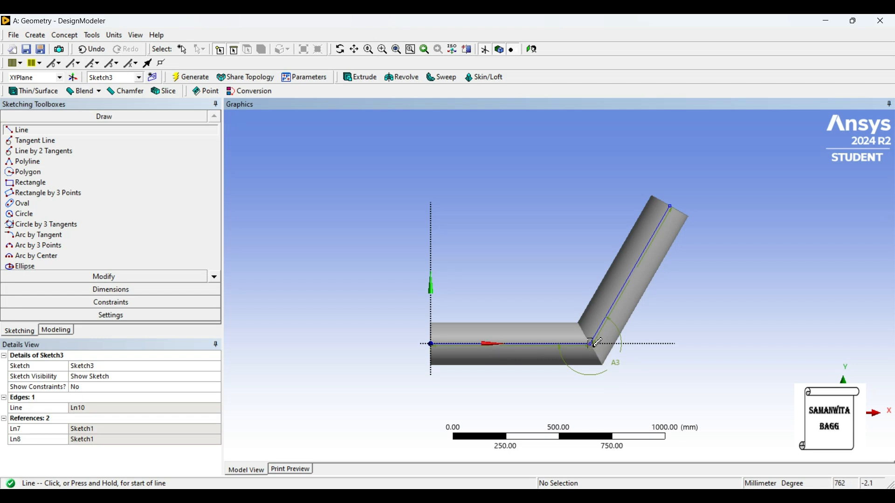
left_click(590, 343)
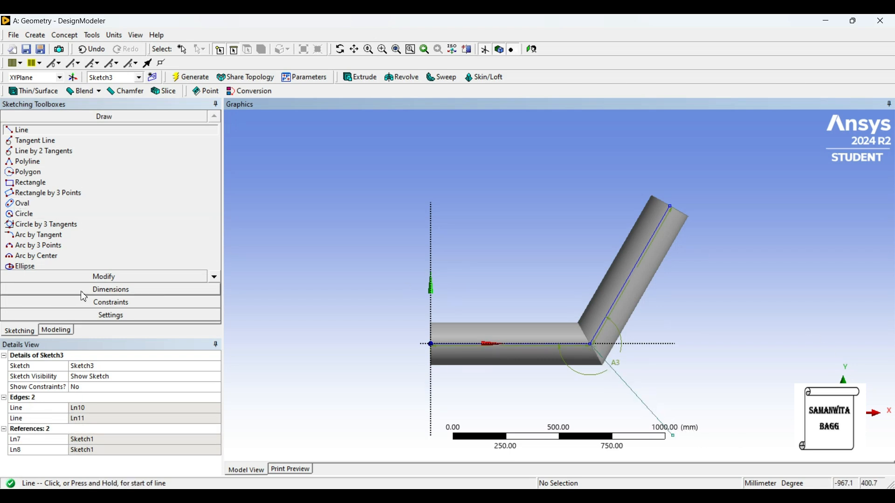
left_click(110, 289)
type("70")
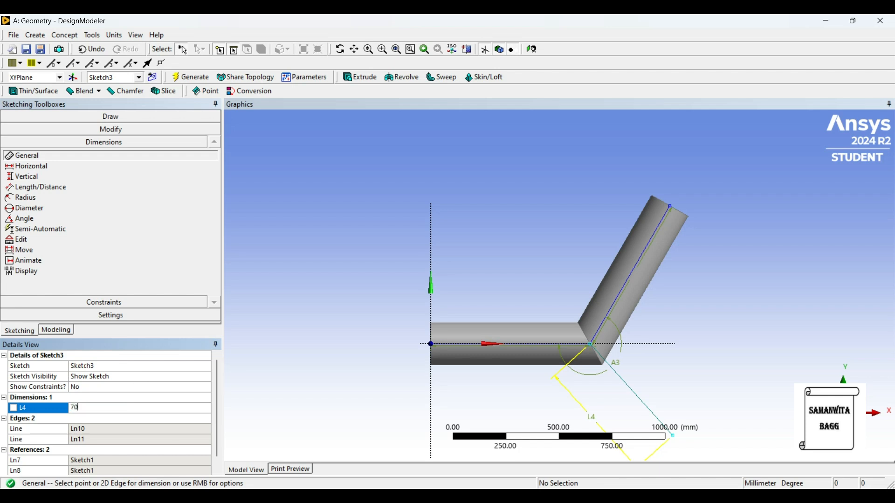
Dimension the branch line L4 at 750 mm with angle A5 of 120°, then return to Modeling.
key("Return")
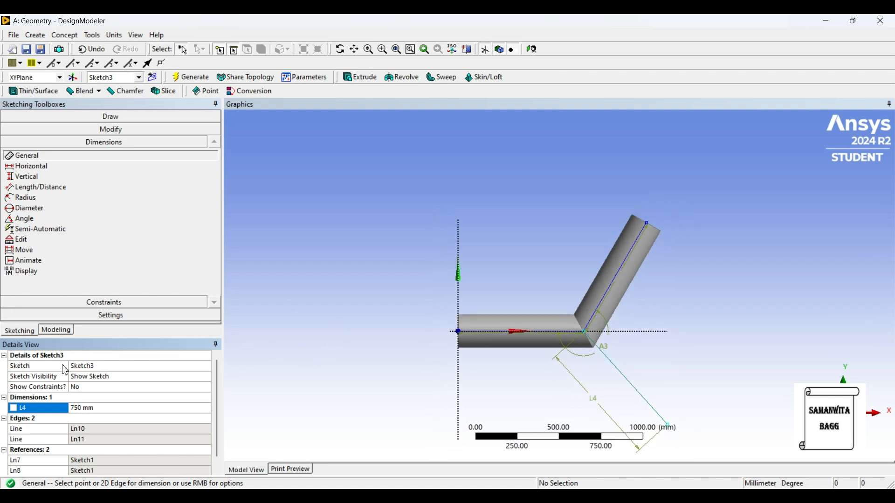
left_click(24, 218)
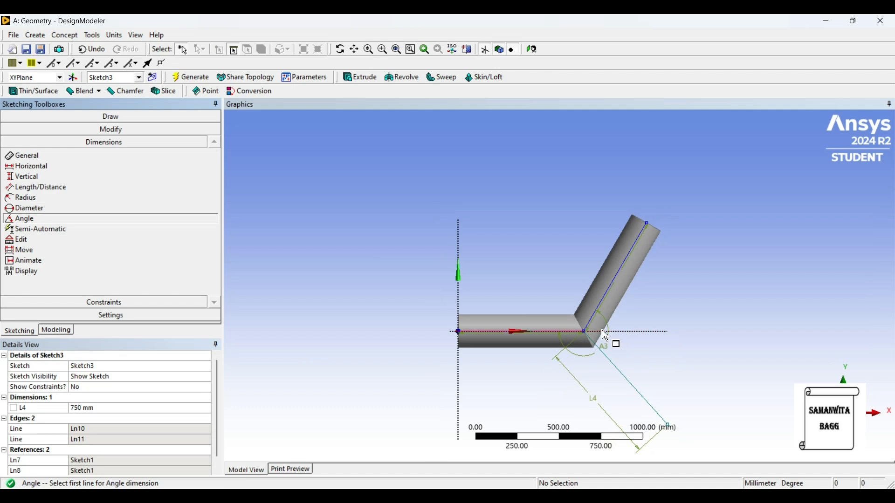
left_click(602, 337)
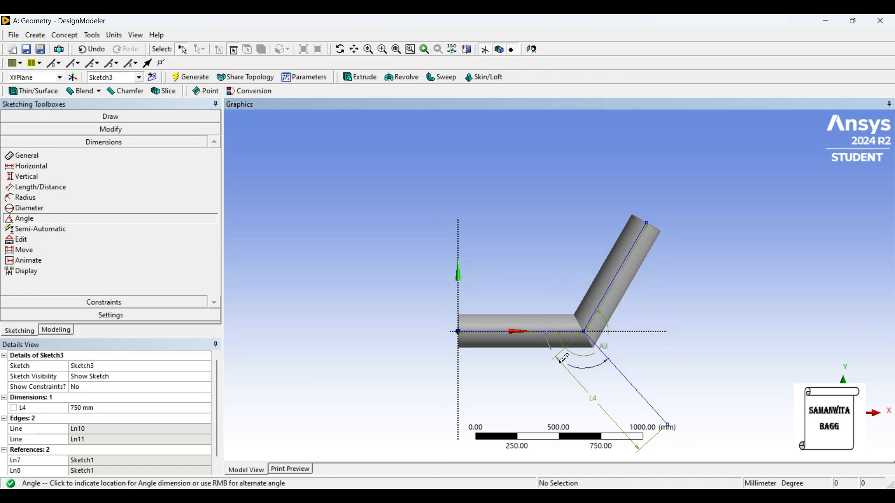
left_click(557, 371)
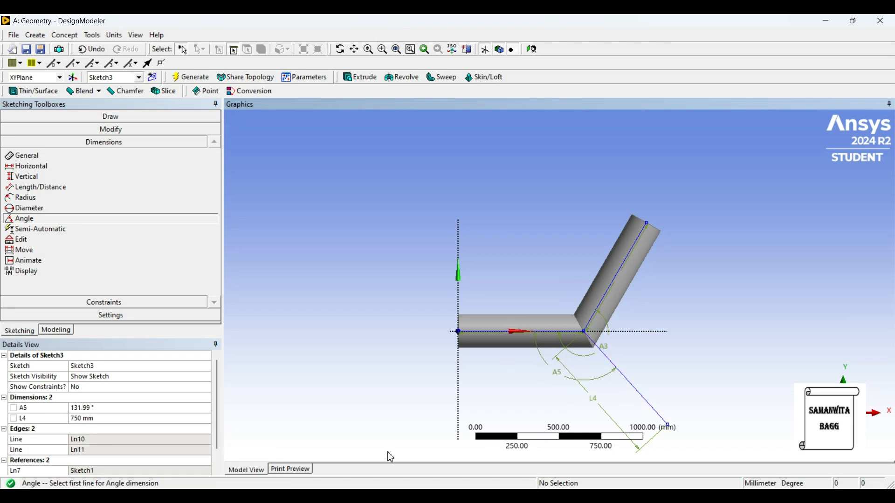
left_click(97, 408)
type("120")
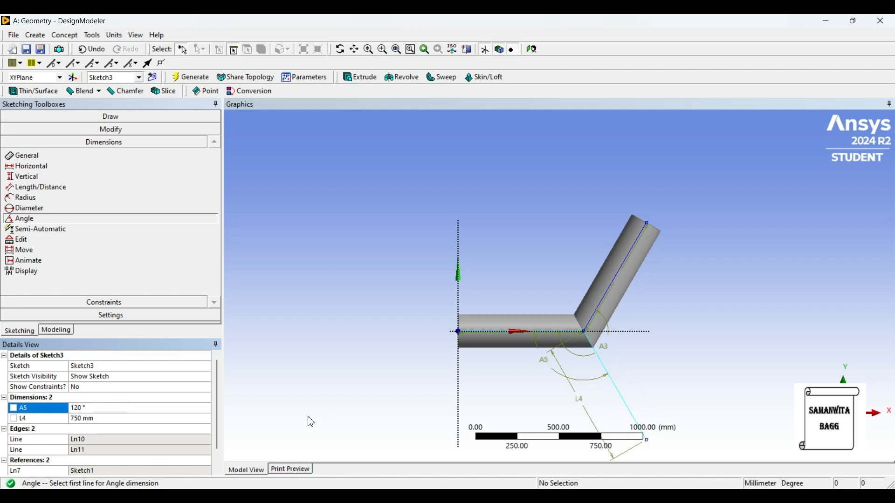
mouse_move(562, 354)
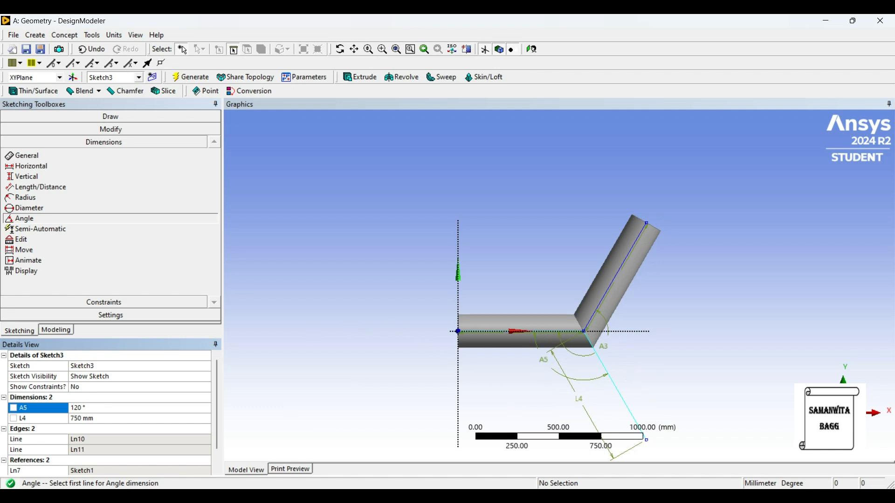
left_click(55, 330)
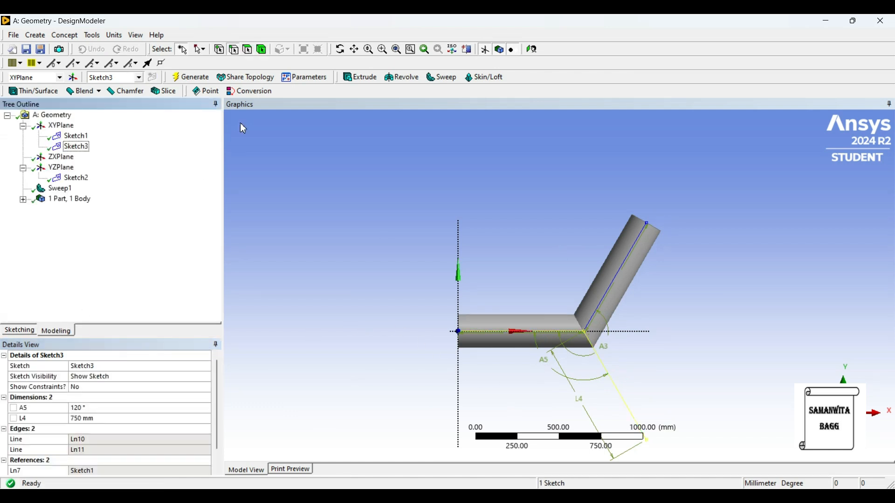
mouse_move(382, 136)
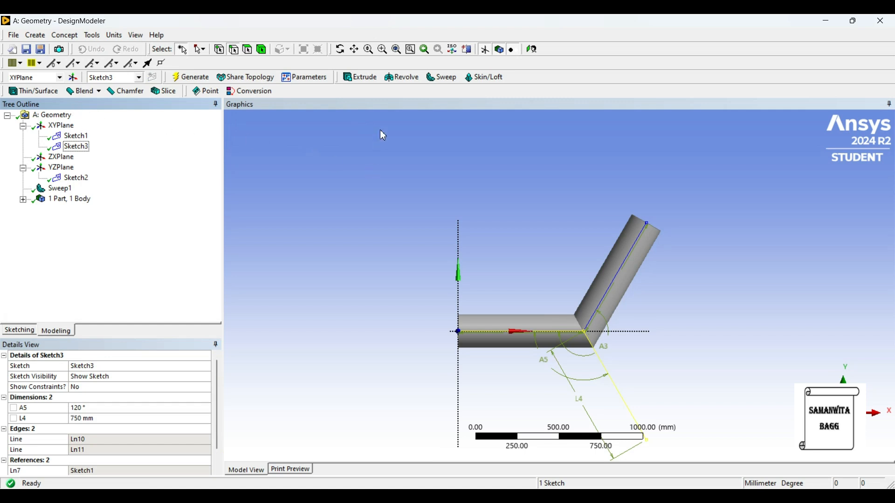
Set Sweep2's profile to Sketch2 and path to Sketch3, and generate the third branch.
left_click(445, 77)
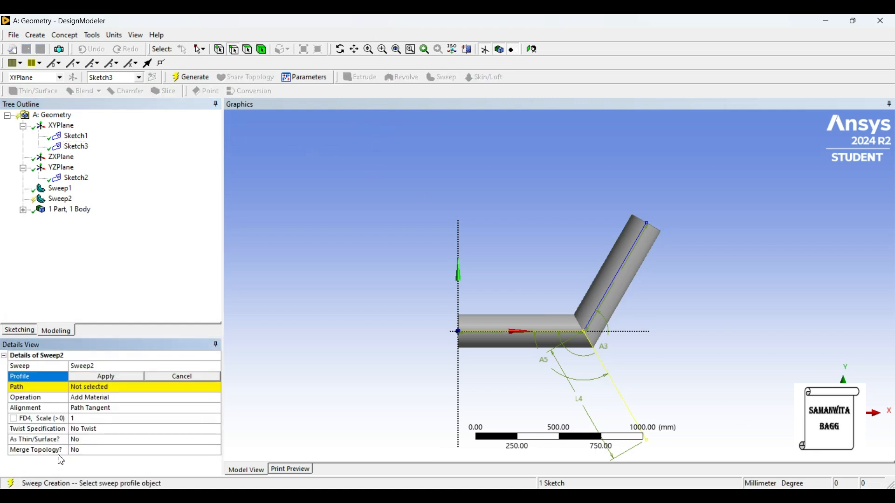
left_click(75, 178)
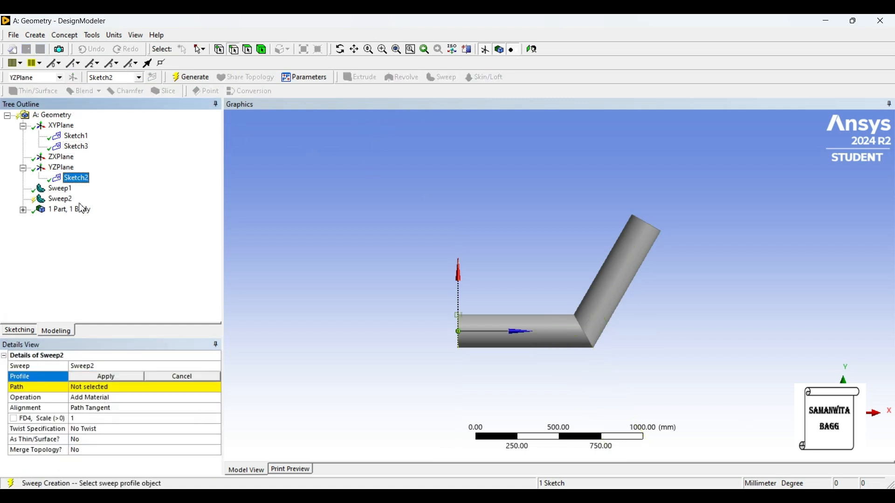
left_click(105, 376)
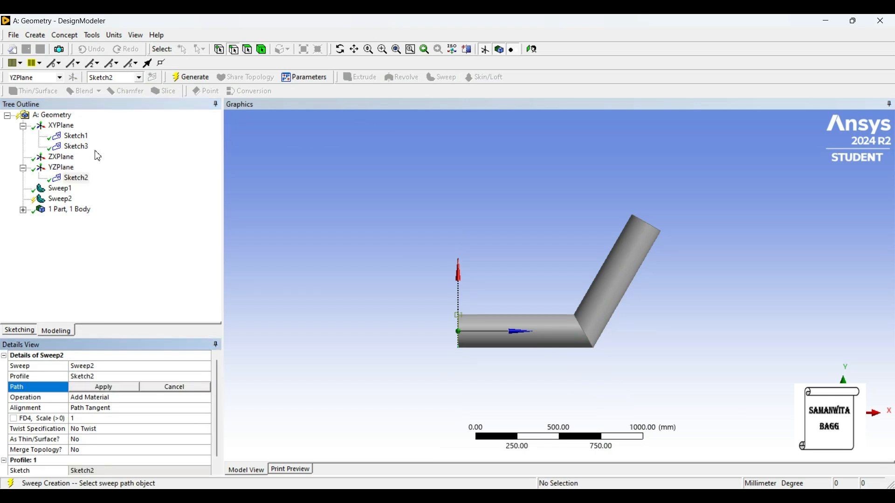
left_click(75, 146)
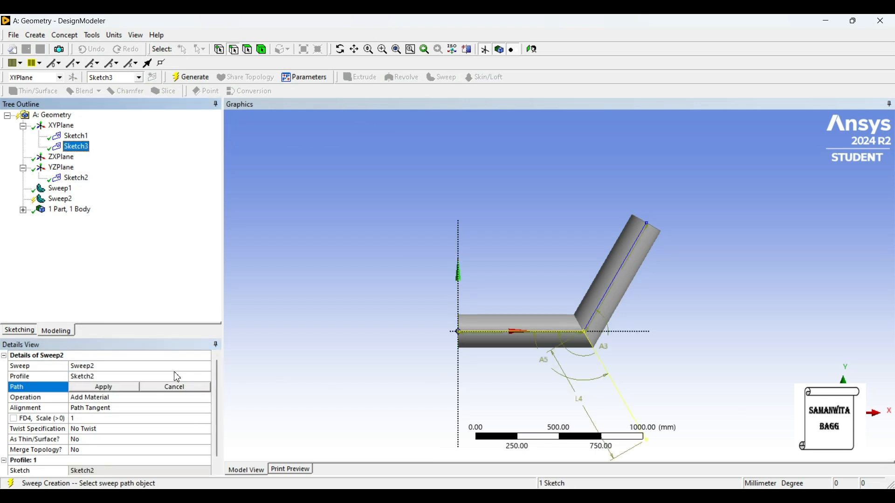
left_click(102, 387)
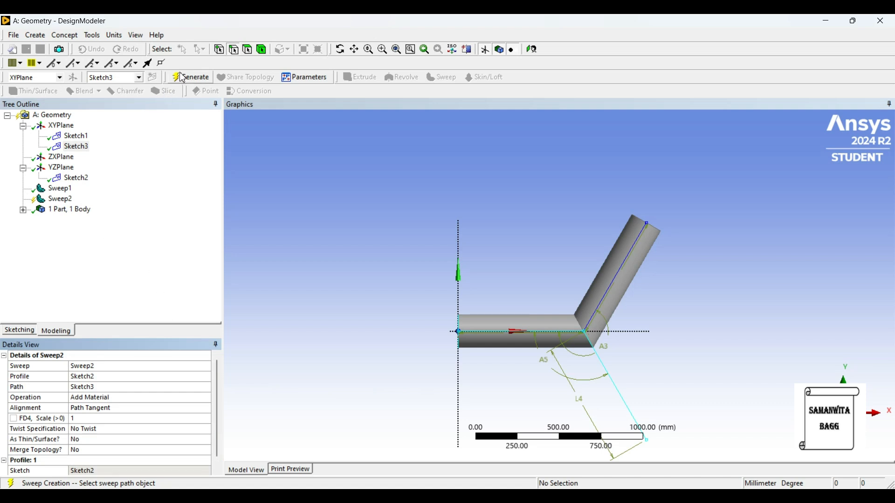
left_click(193, 76)
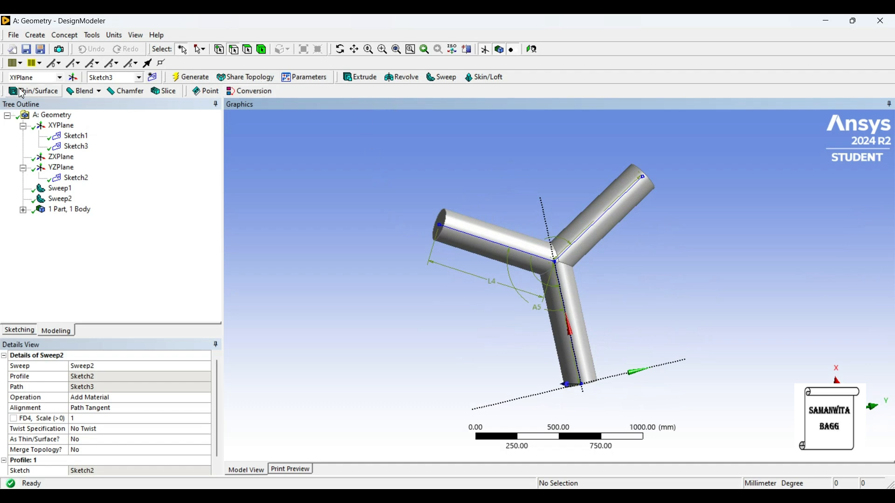
Create a Thin/Surface feature selecting the three branch end faces for a 1 mm inward shell.
left_click(36, 91)
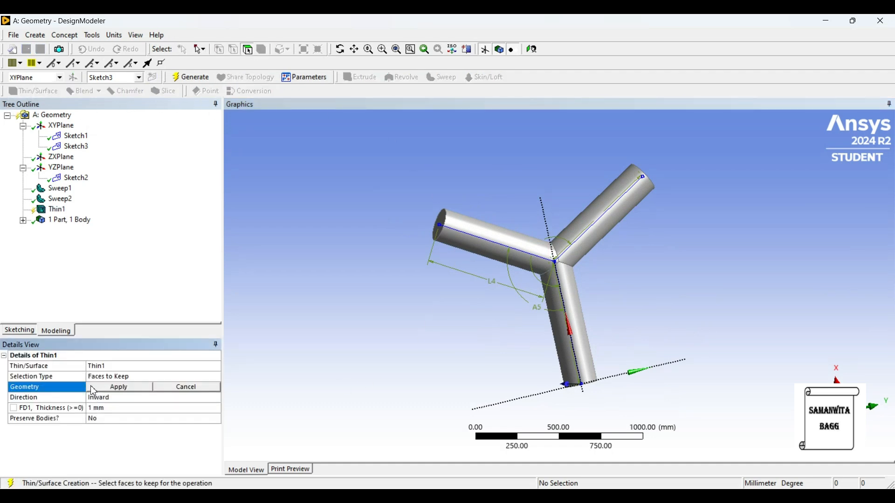
left_click(505, 247)
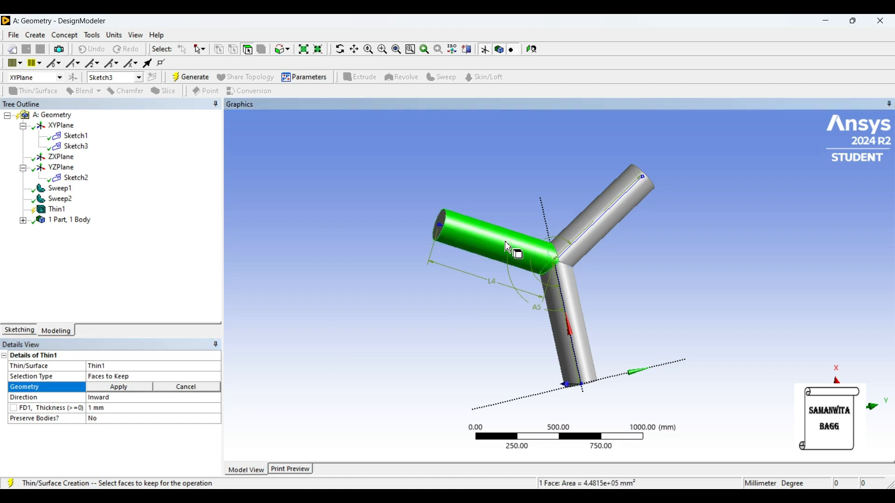
left_click(576, 348)
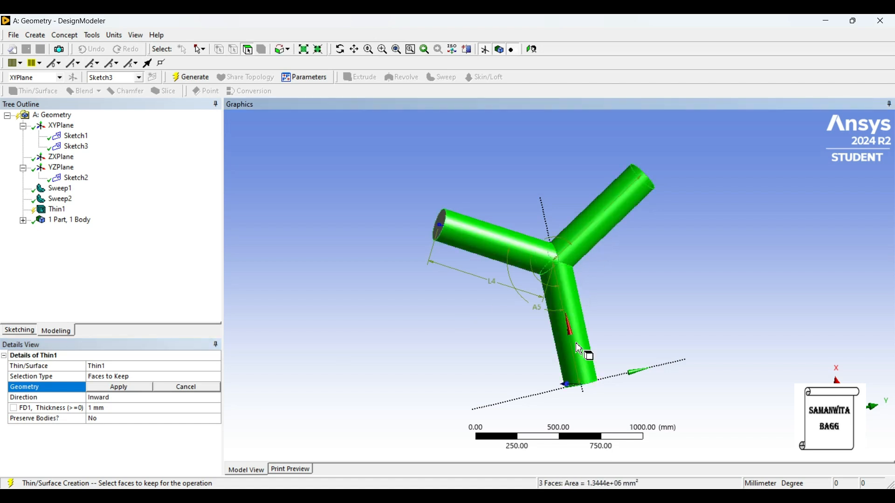
left_click(117, 386)
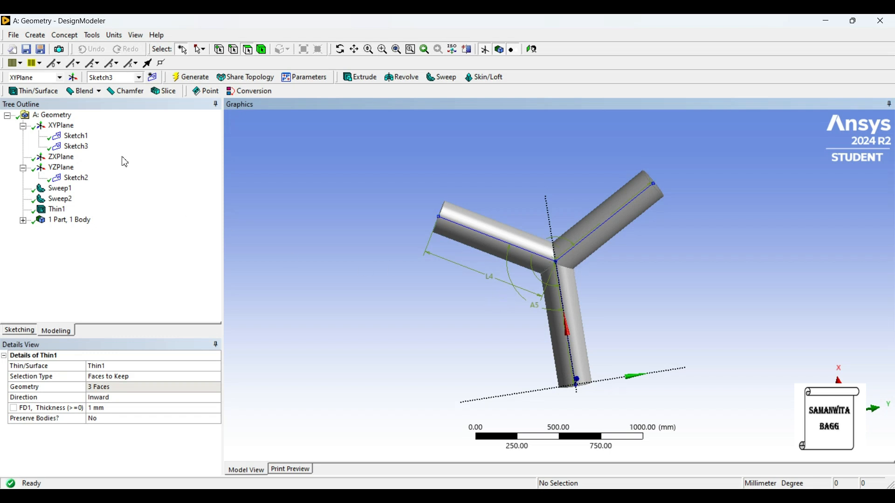
Hide Sketch1, Sketch3 and the circular profile Sketch2 from the Tree Outline.
left_click(75, 135)
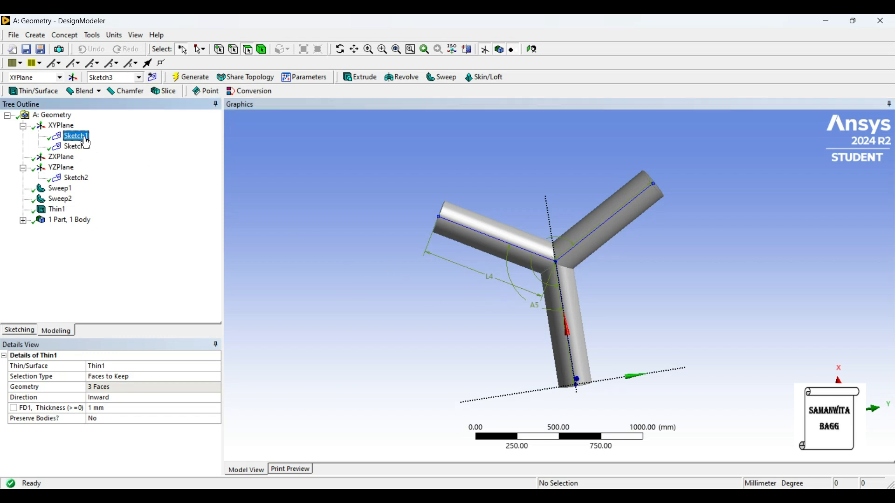
left_click(76, 136)
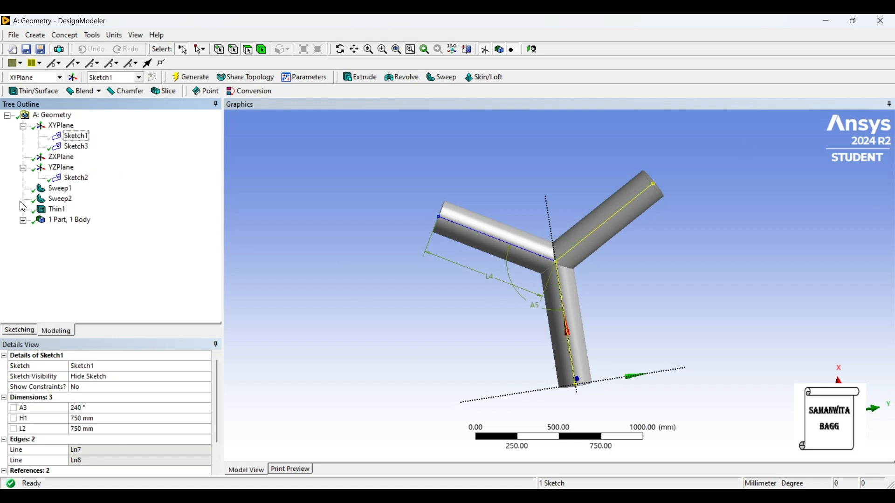
mouse_move(76, 146)
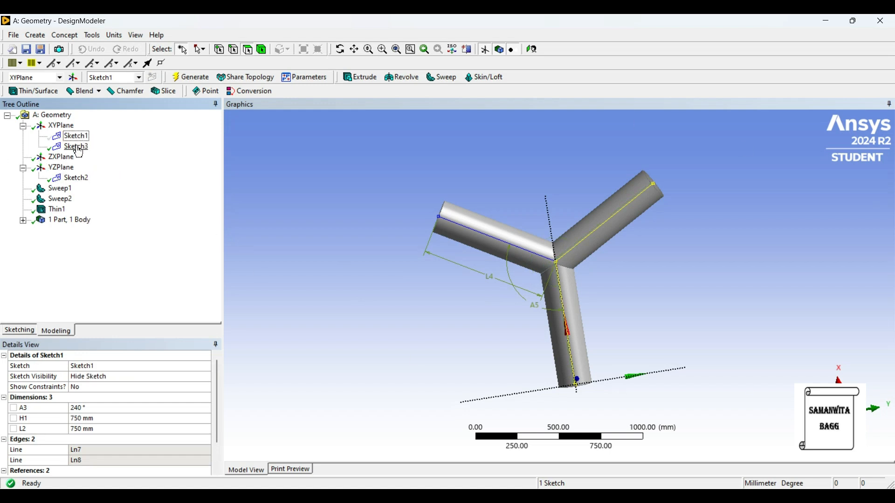
left_click(76, 146)
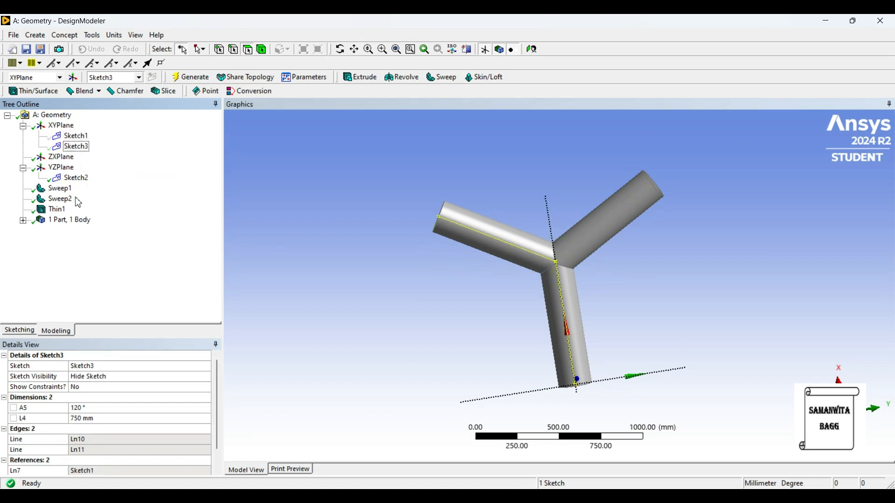
right_click(75, 178)
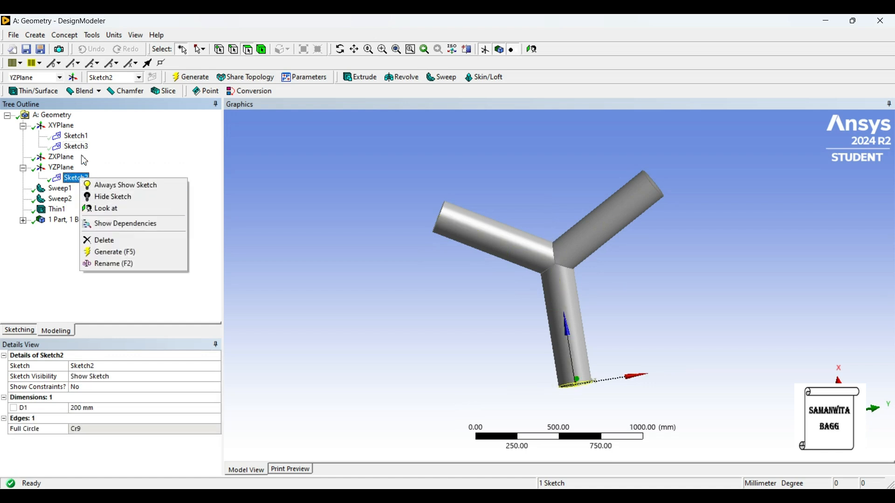
mouse_move(112, 197)
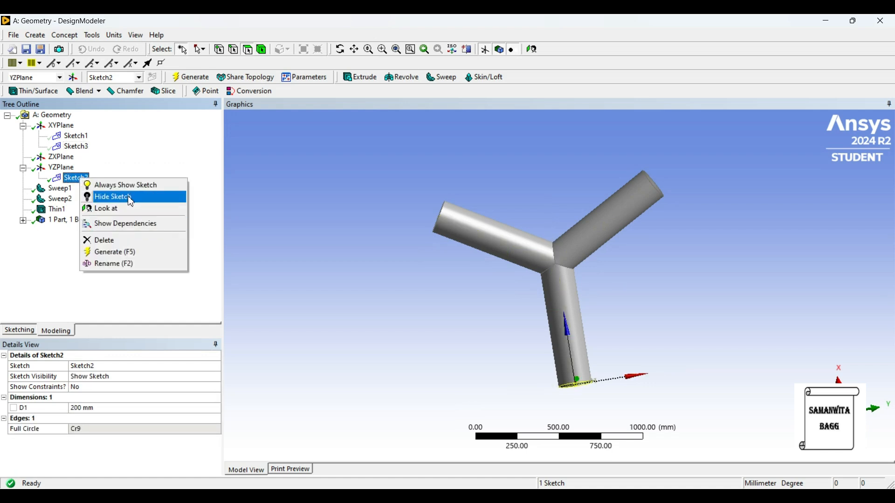
left_click(112, 197)
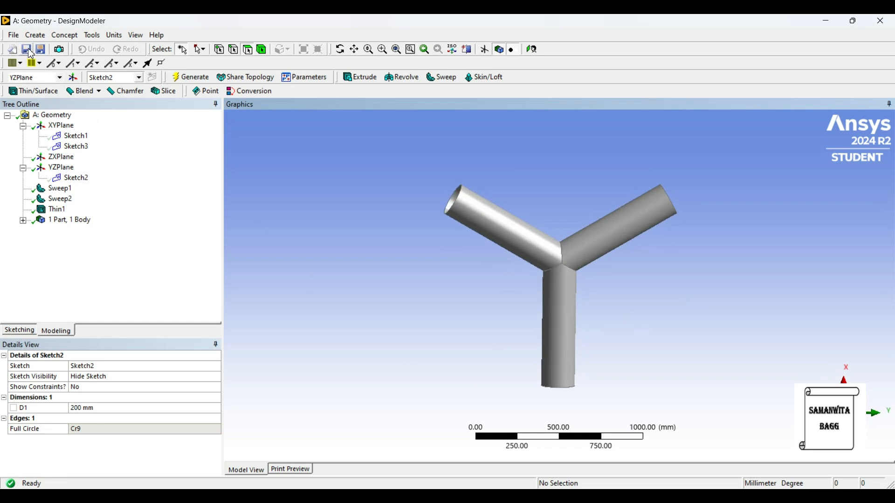
Save the geometry to the Desktop as 'Y Pipe' in DesignModeler Database (*.agdb) format.
left_click(26, 48)
type("Y")
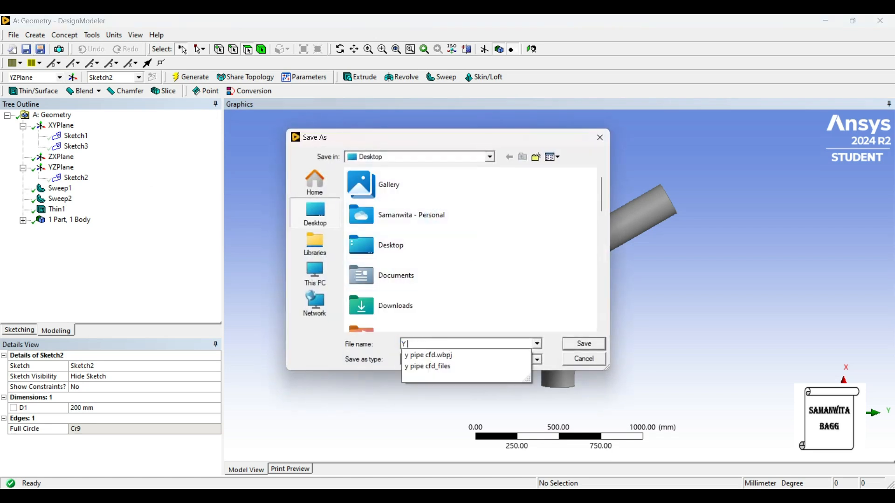
type("Pip")
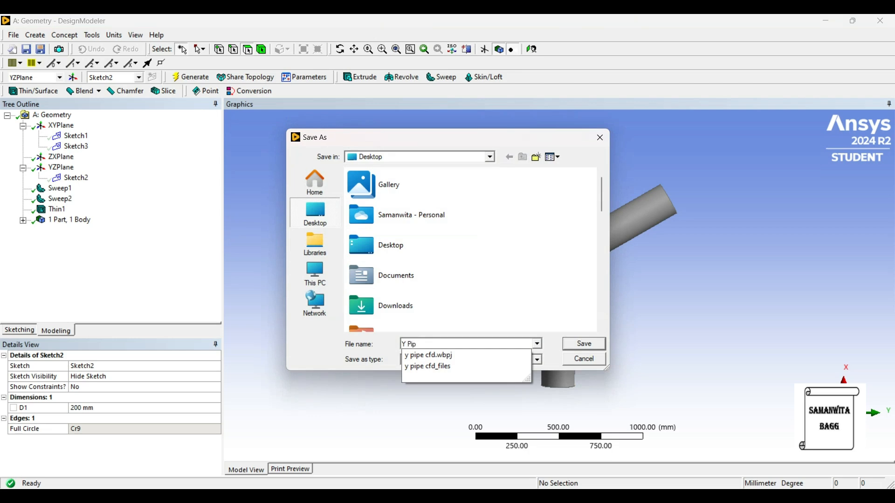
type("e")
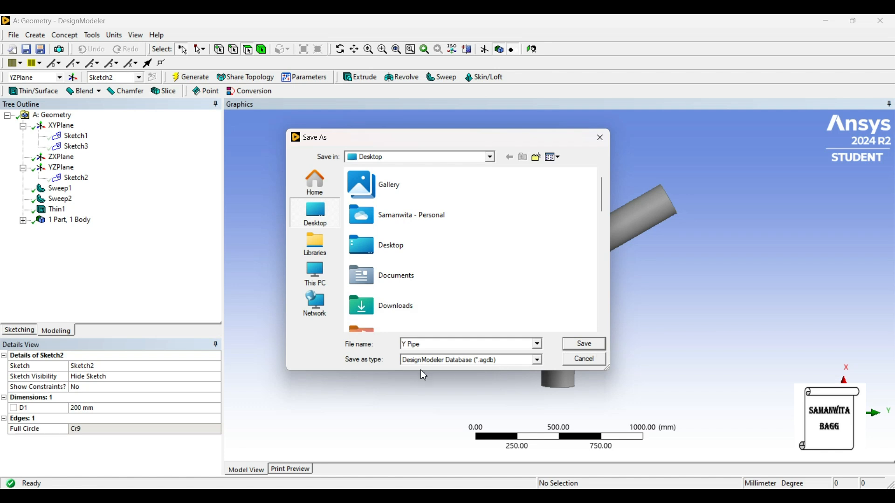
mouse_move(479, 373)
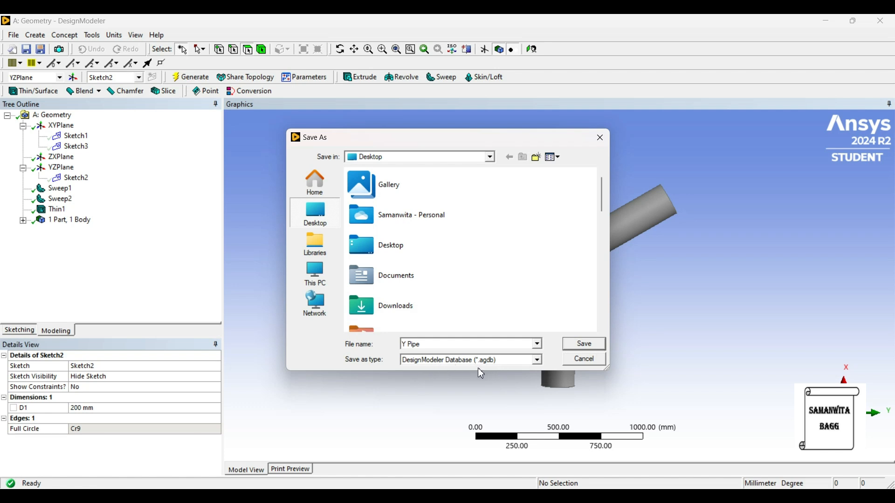
mouse_move(493, 370)
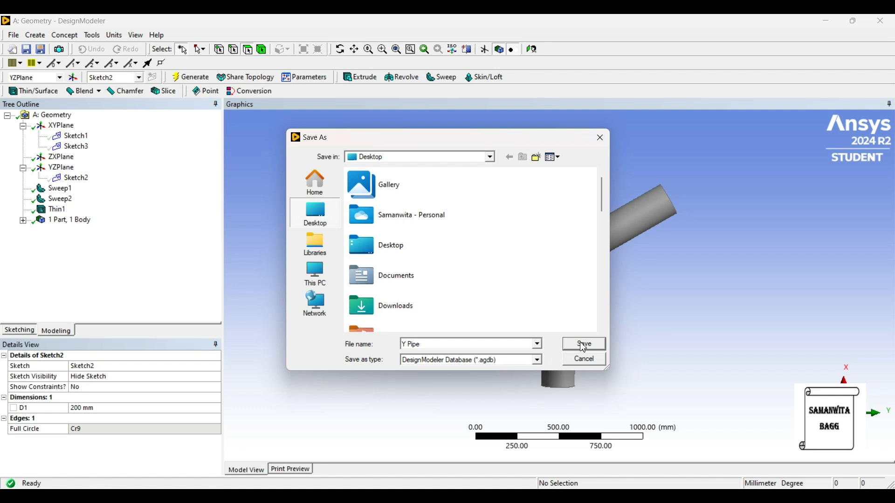
left_click(582, 344)
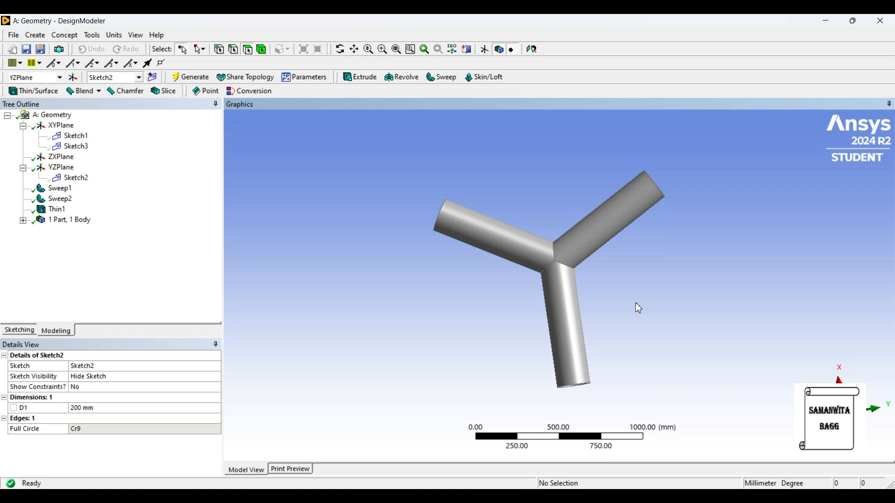
mouse_move(542, 165)
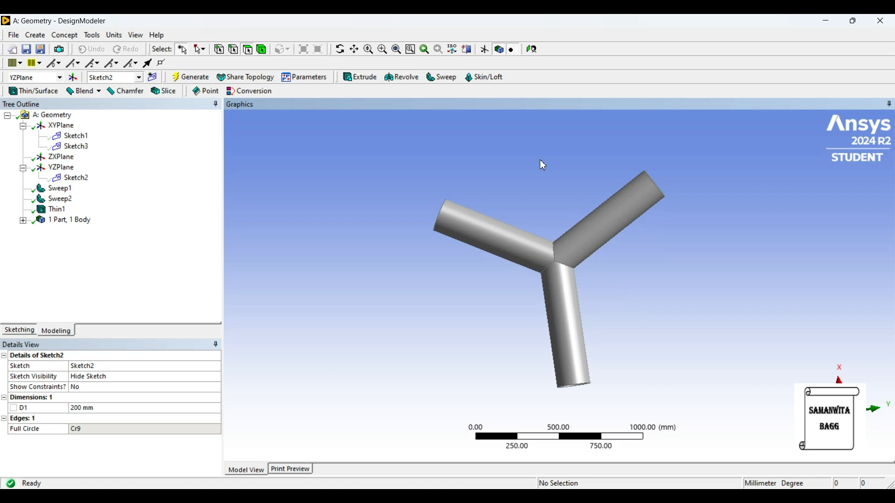
mouse_move(536, 158)
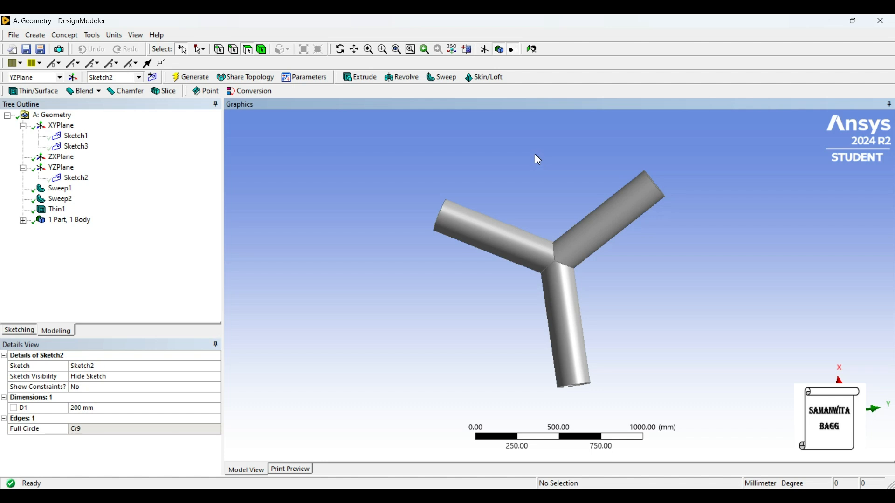
mouse_move(503, 137)
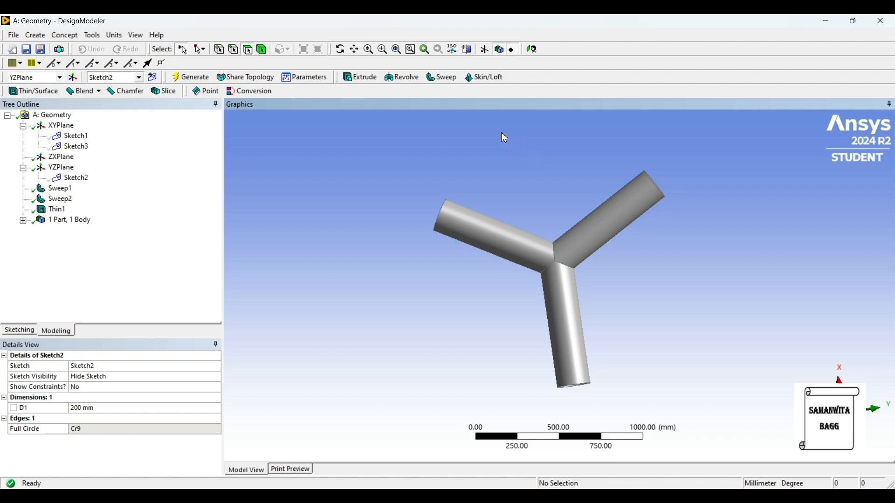